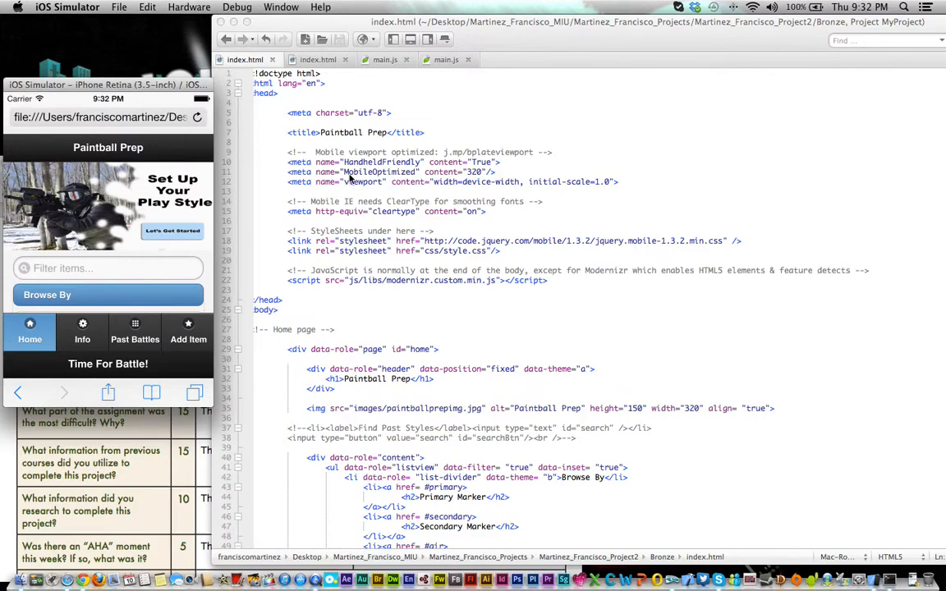
mouse_move(201, 215)
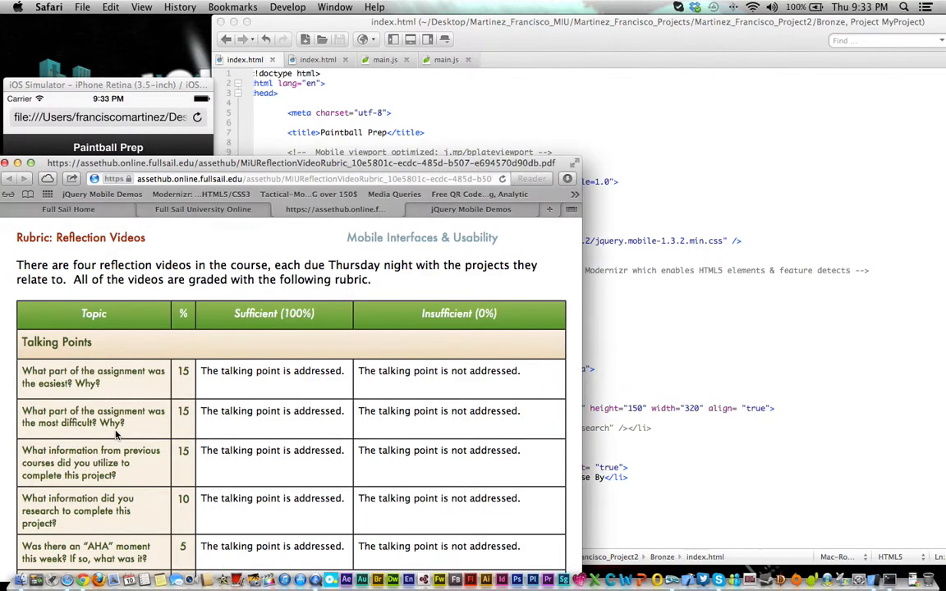
mouse_move(220, 123)
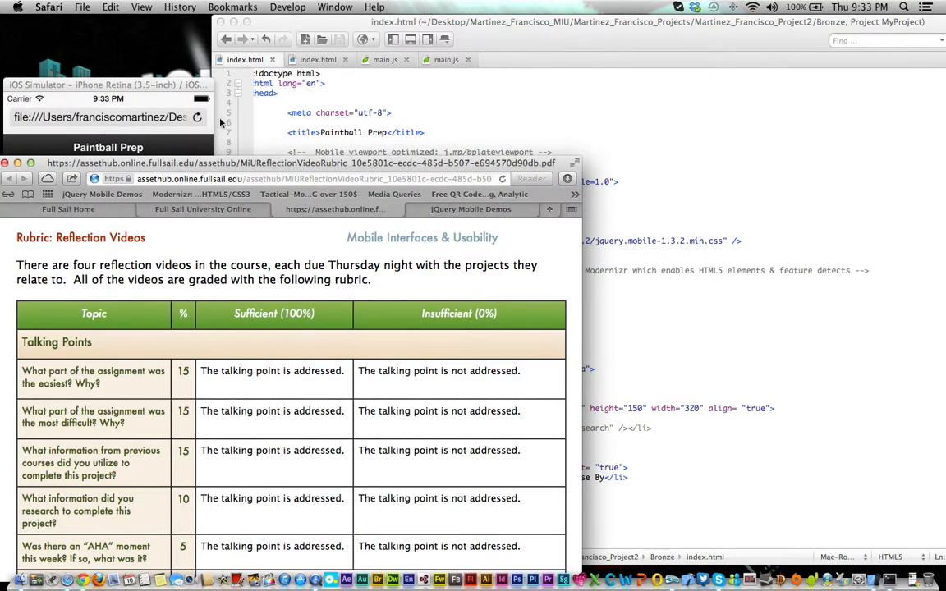
Bring the simulated Paintball Prep home page back in front of Safari's rubric.
left_click(107, 115)
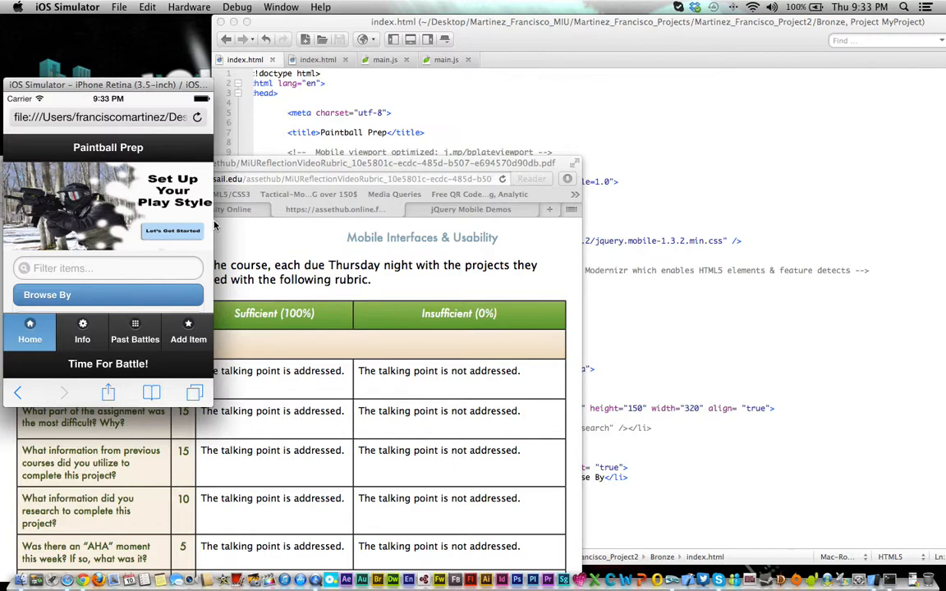
mouse_move(197, 214)
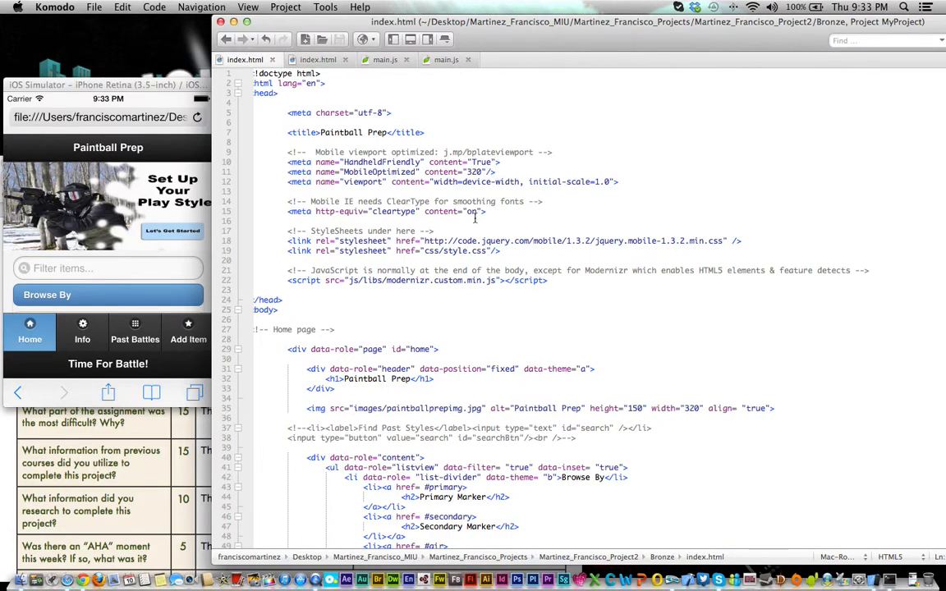
scroll("down", 3)
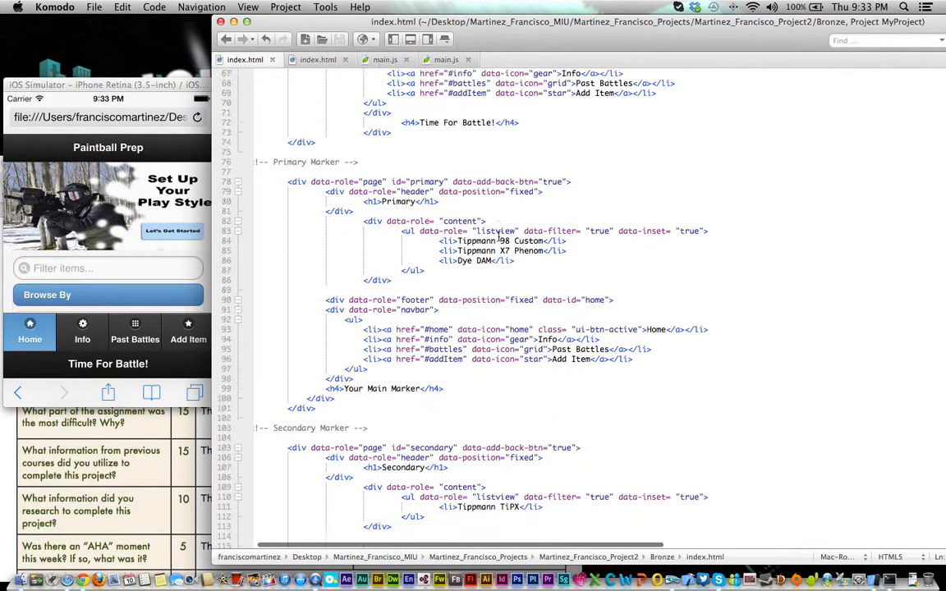
scroll("down", 3)
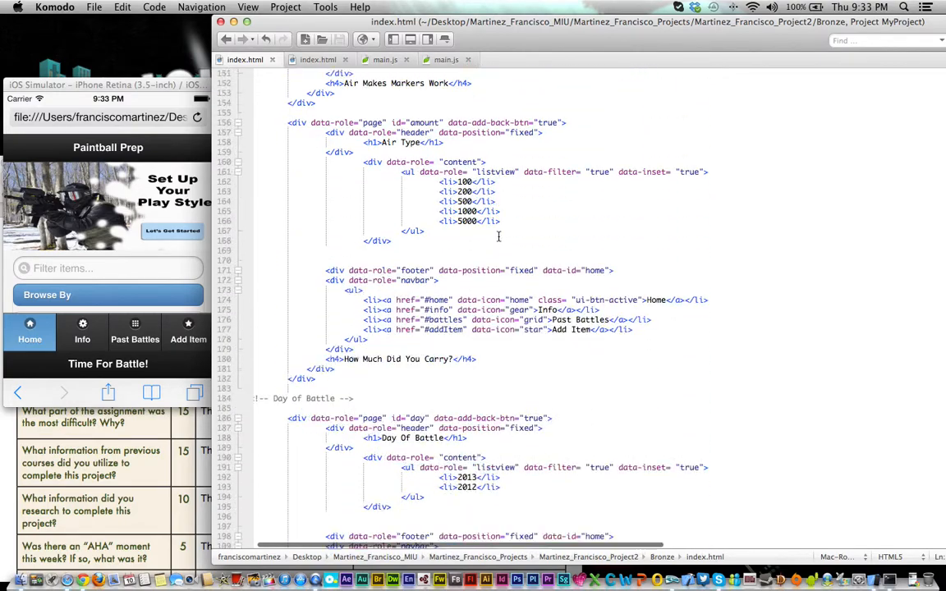
scroll("down", 3)
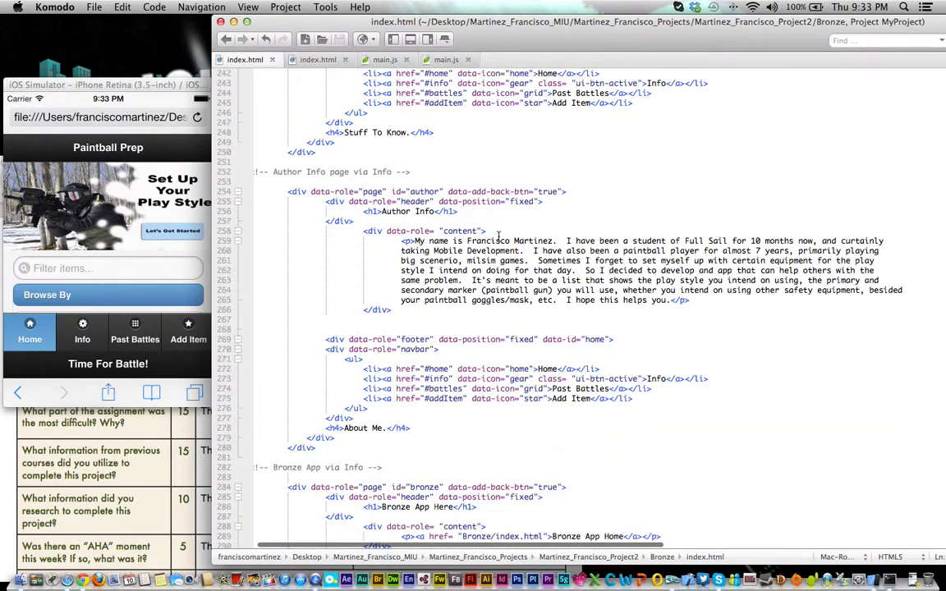
scroll("down", 3)
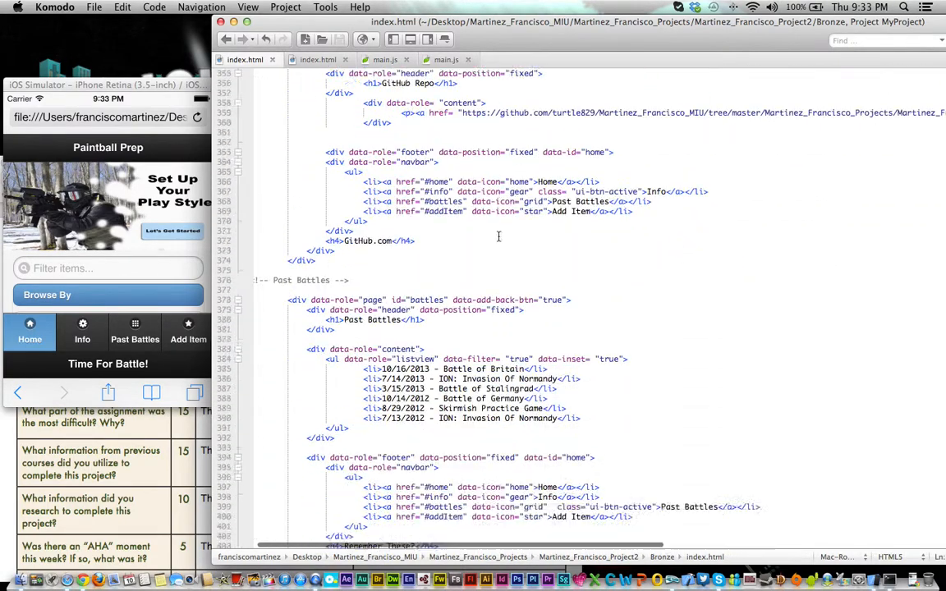
scroll("up", 3)
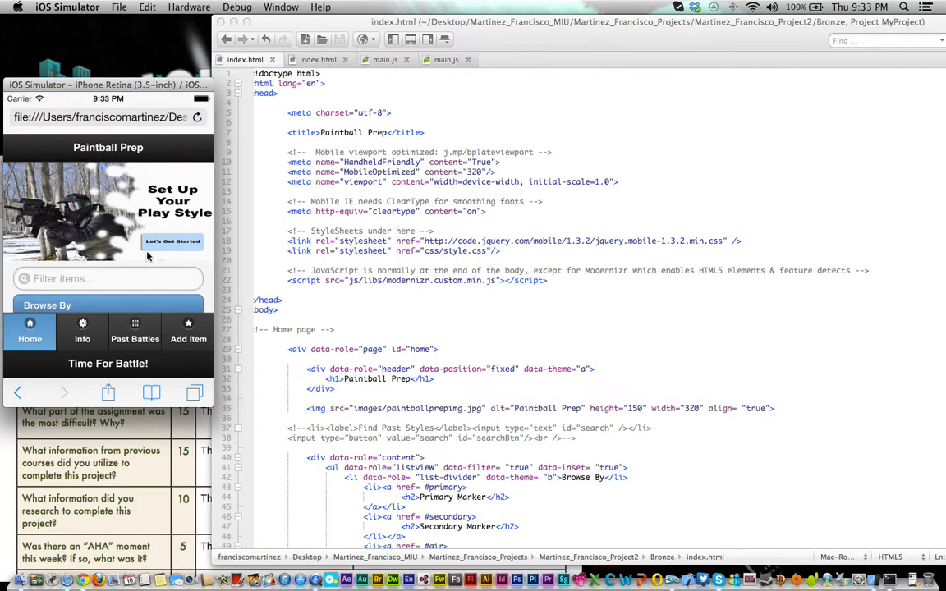
mouse_move(95, 207)
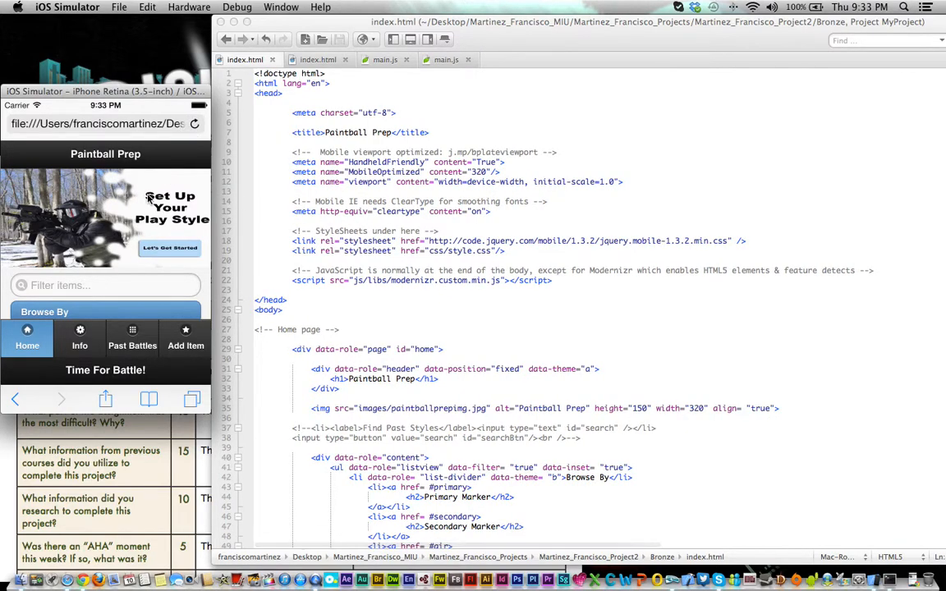
mouse_move(105, 247)
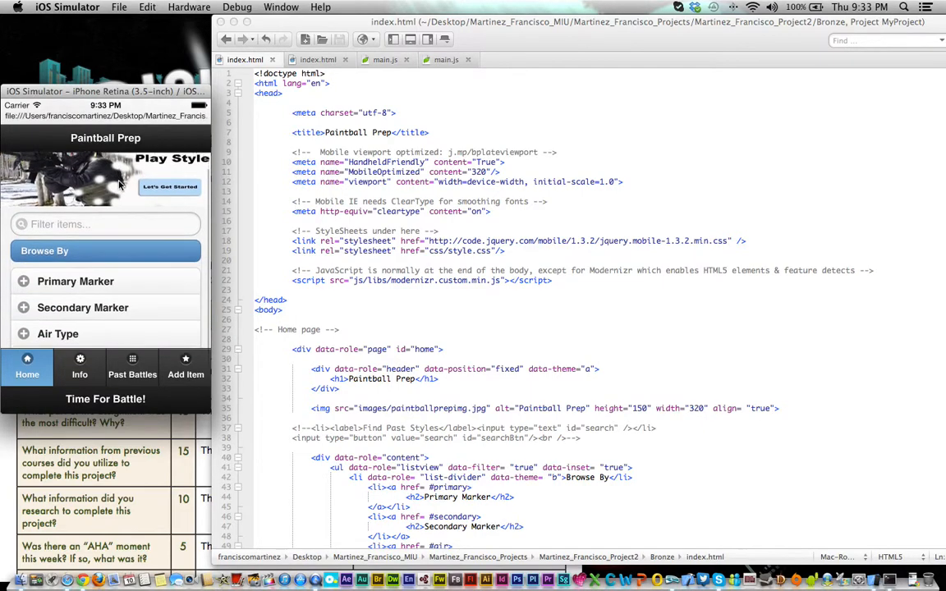
scroll("down", 3)
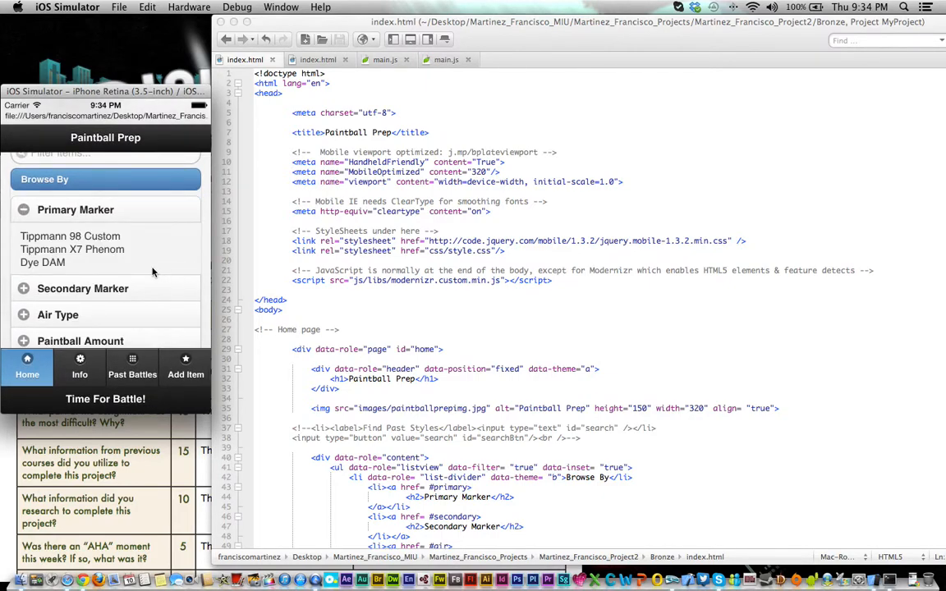
left_click(83, 288)
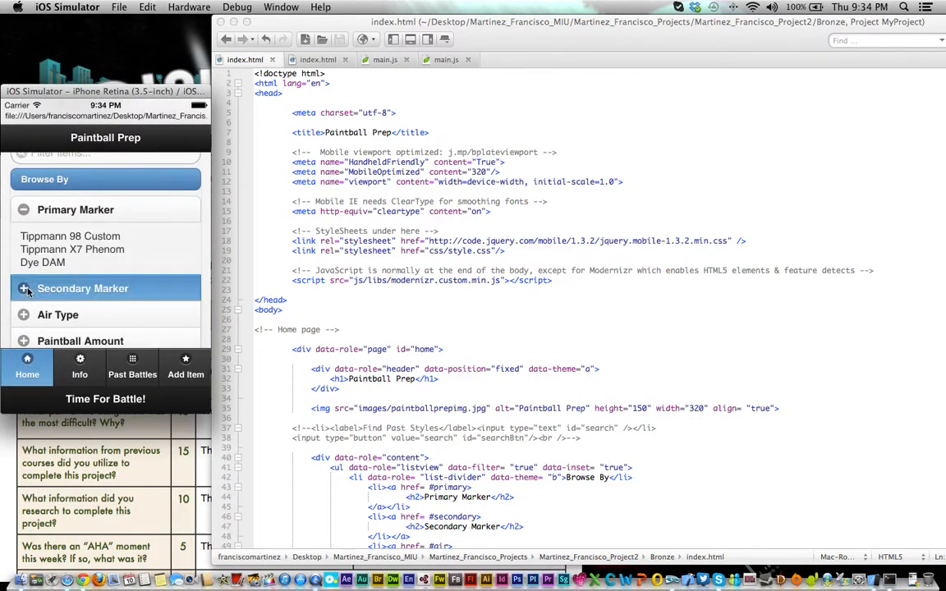
left_click(82, 288)
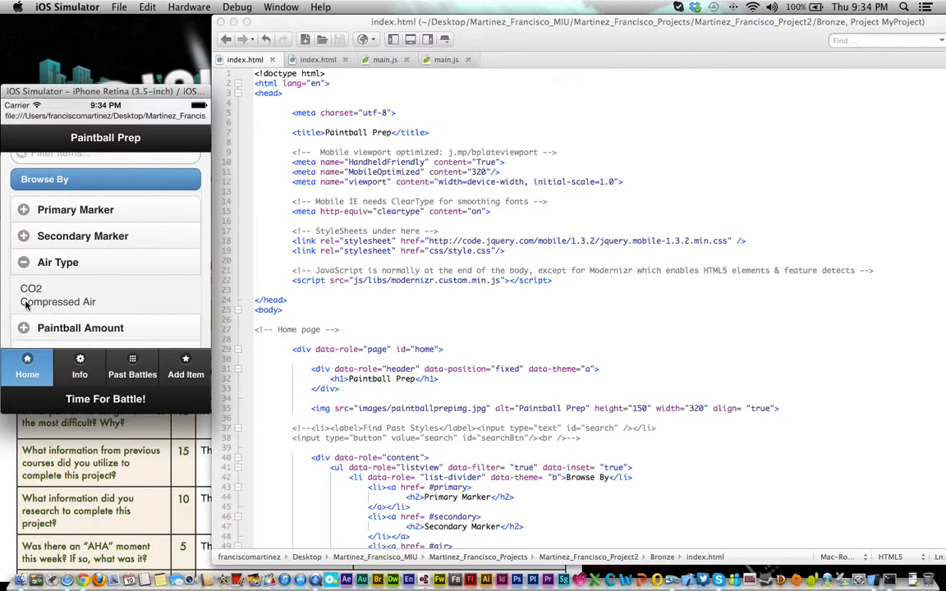
left_click(80, 288)
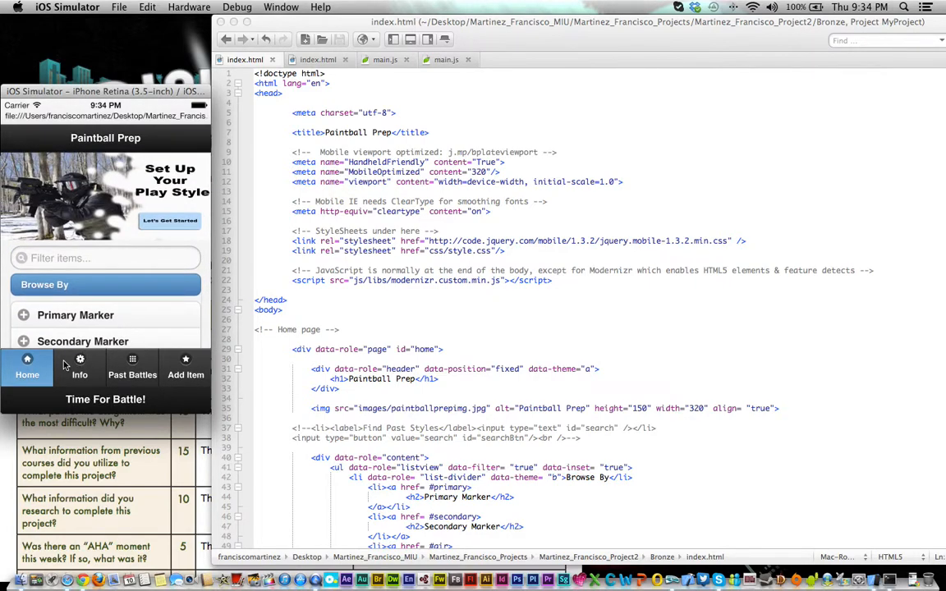
mouse_move(101, 376)
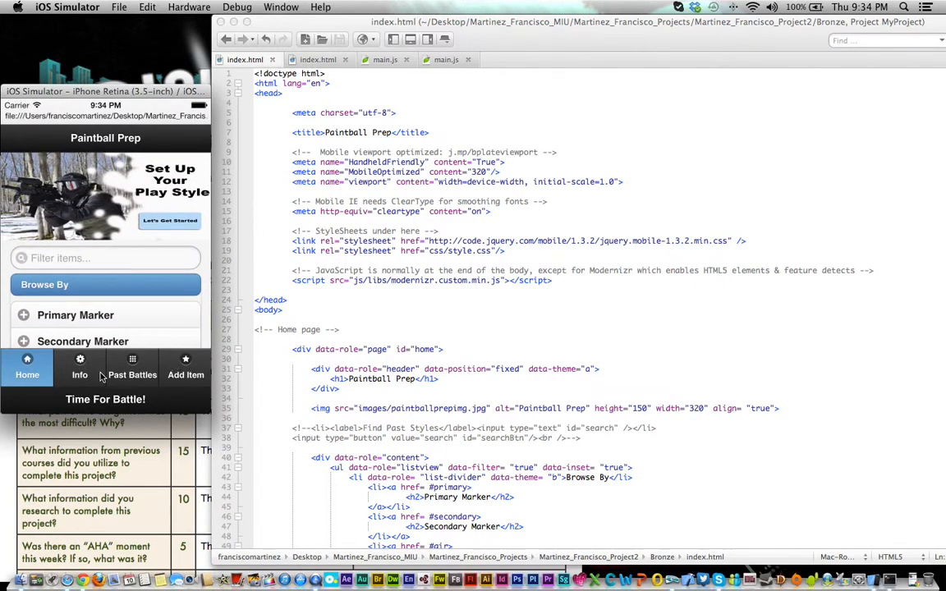
Open the Info tab and scroll through the Author Info description.
left_click(79, 365)
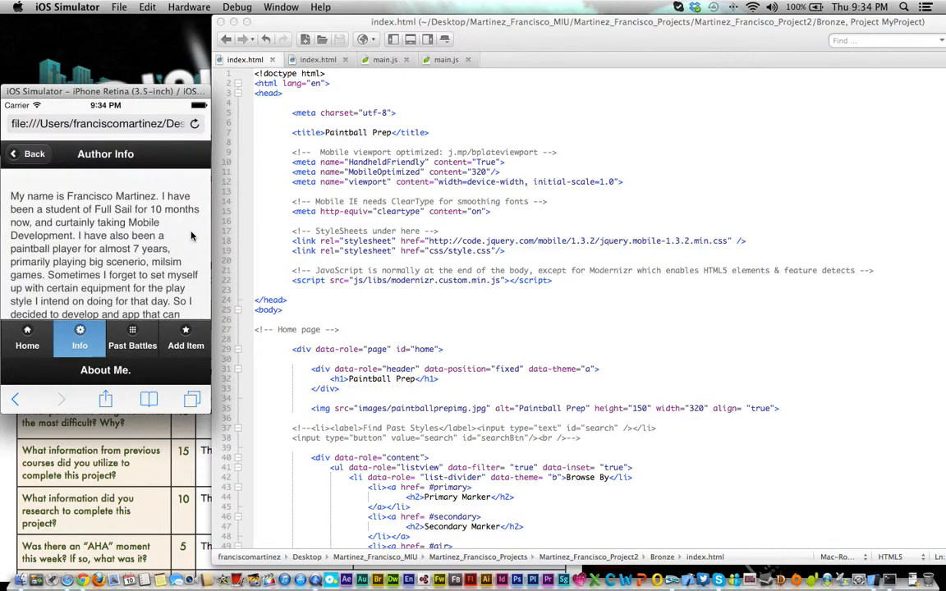
scroll("down", 3)
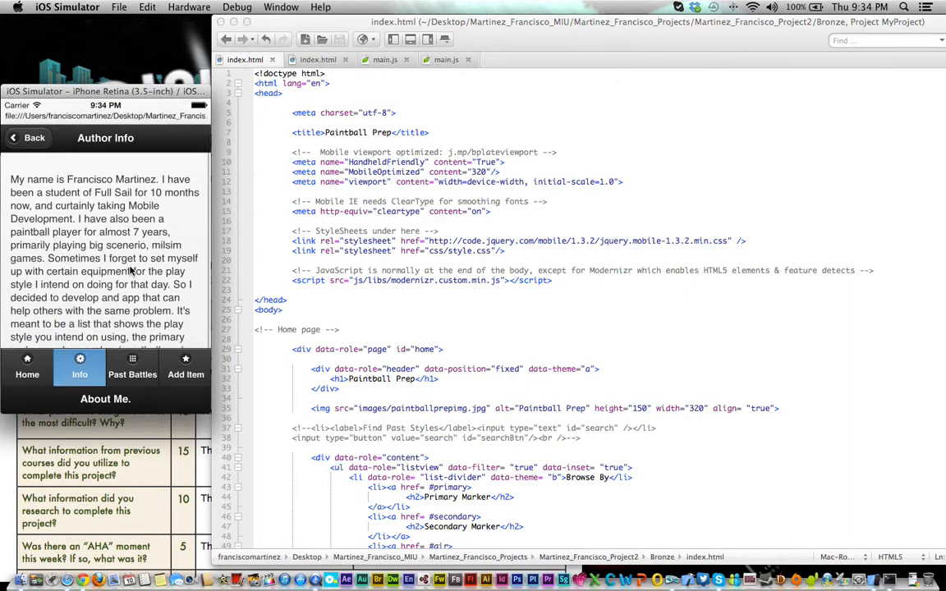
scroll("down", 3)
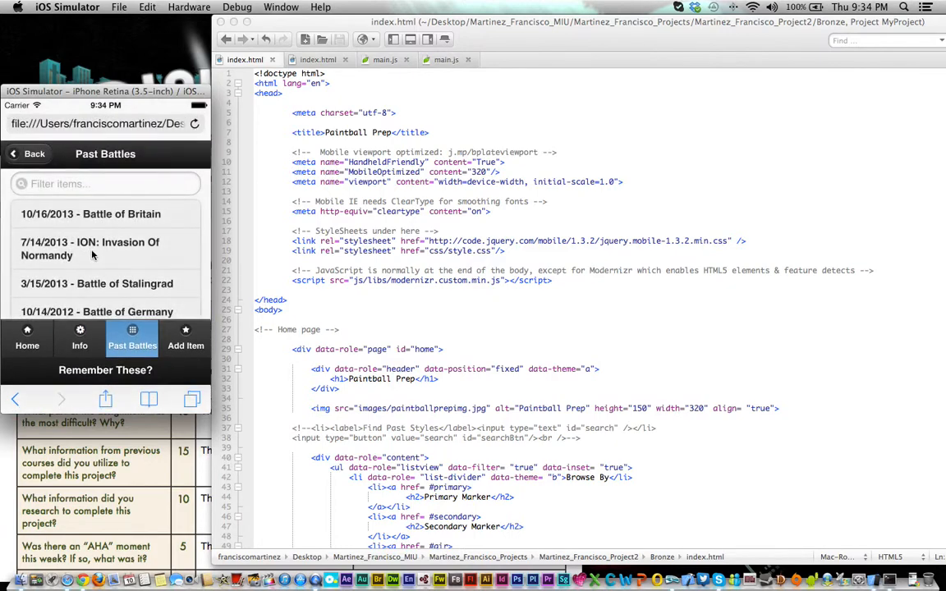
Scroll the Past Battles list down to the 7/13/2012 Invasion of Normandy game.
scroll("down", 3)
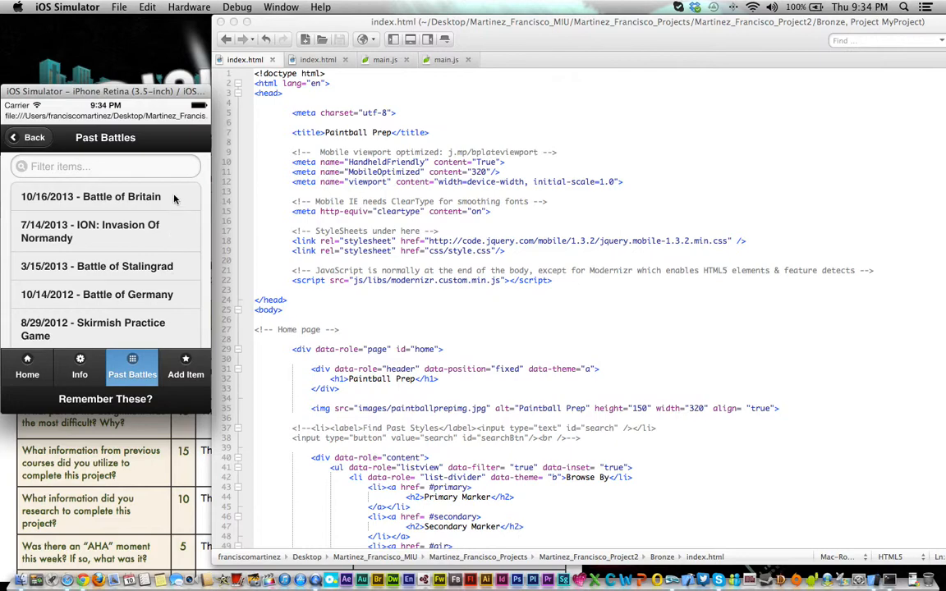
mouse_move(152, 272)
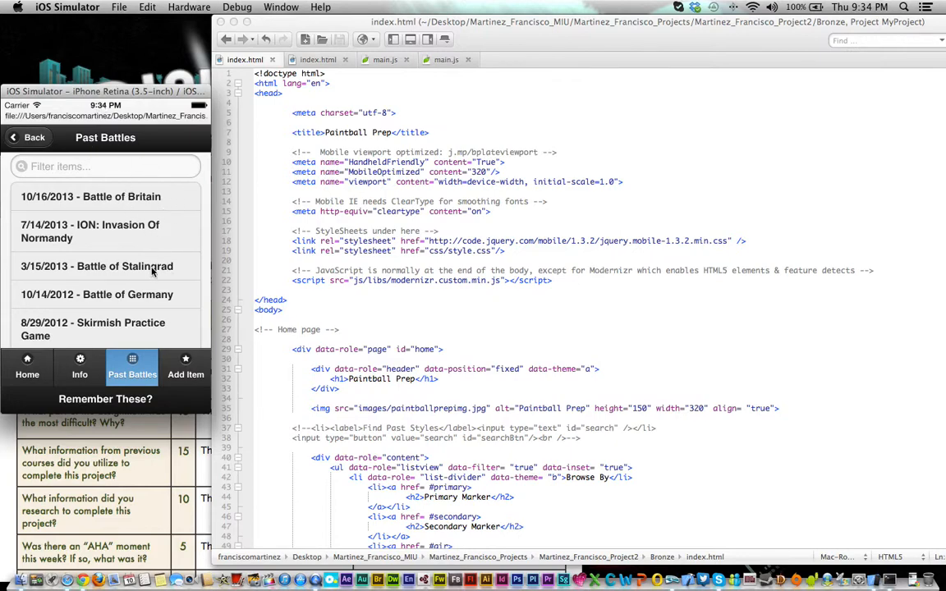
scroll("down", 3)
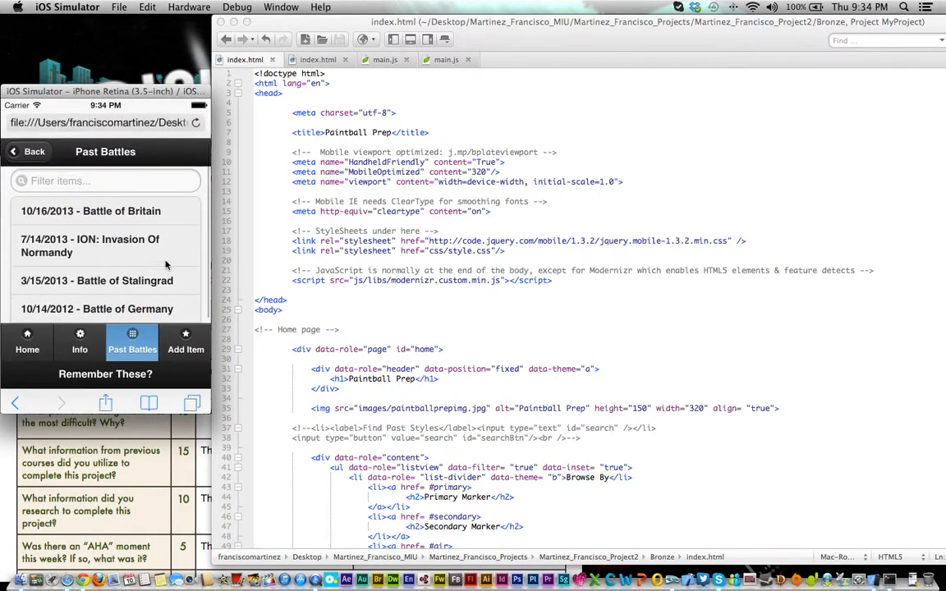
scroll("down", 3)
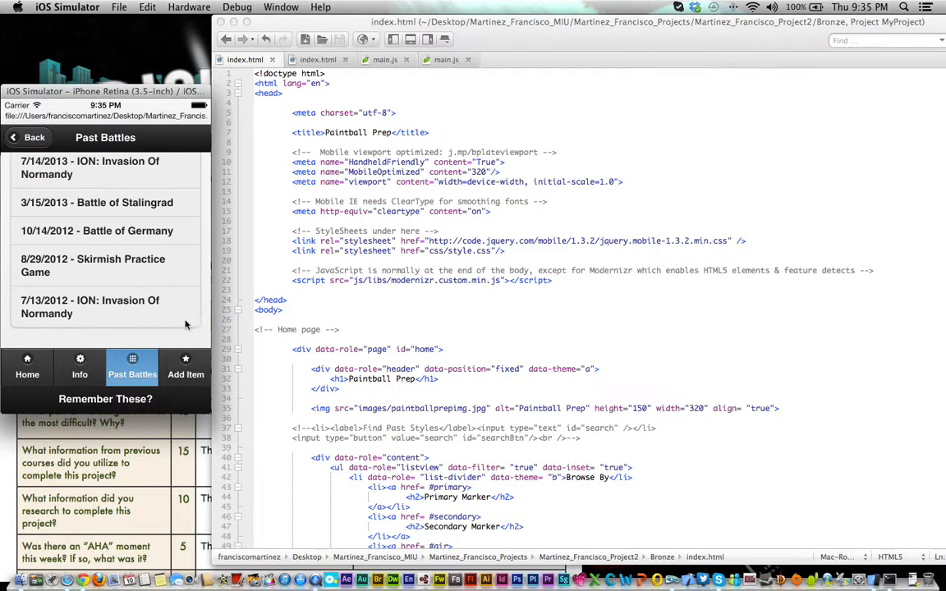
mouse_move(182, 375)
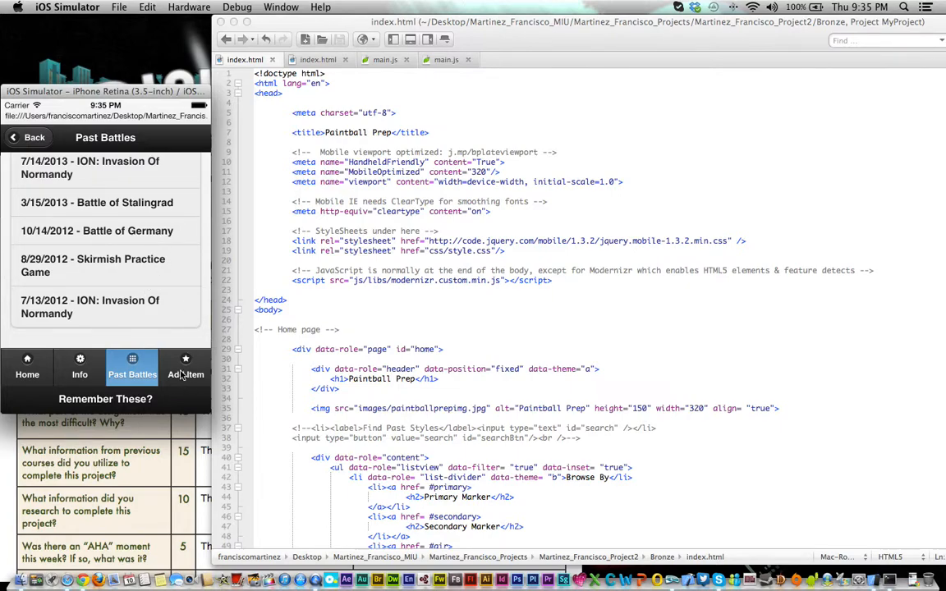
Open the Add Item tab to show the Defender, Runner and Scout styles.
left_click(185, 367)
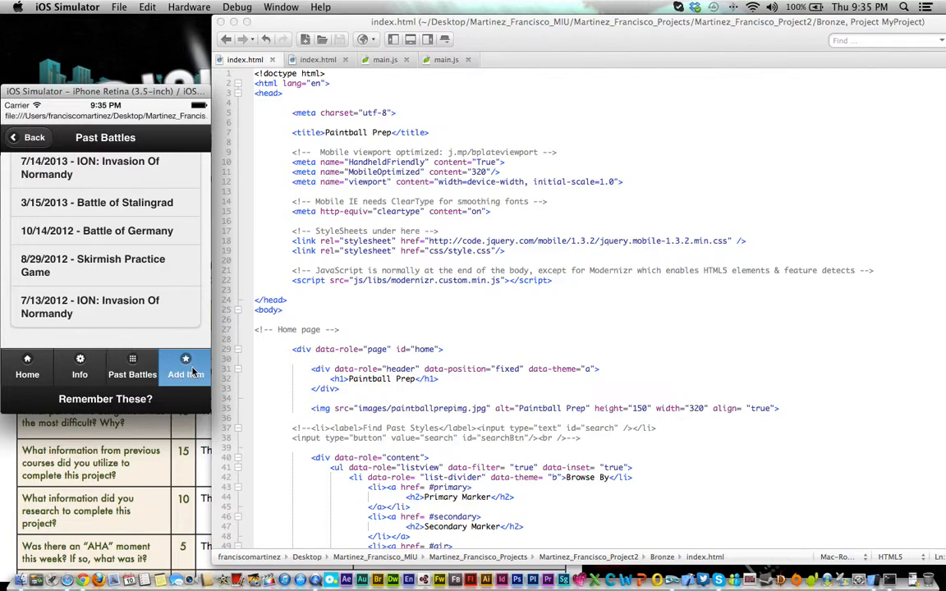
left_click(186, 365)
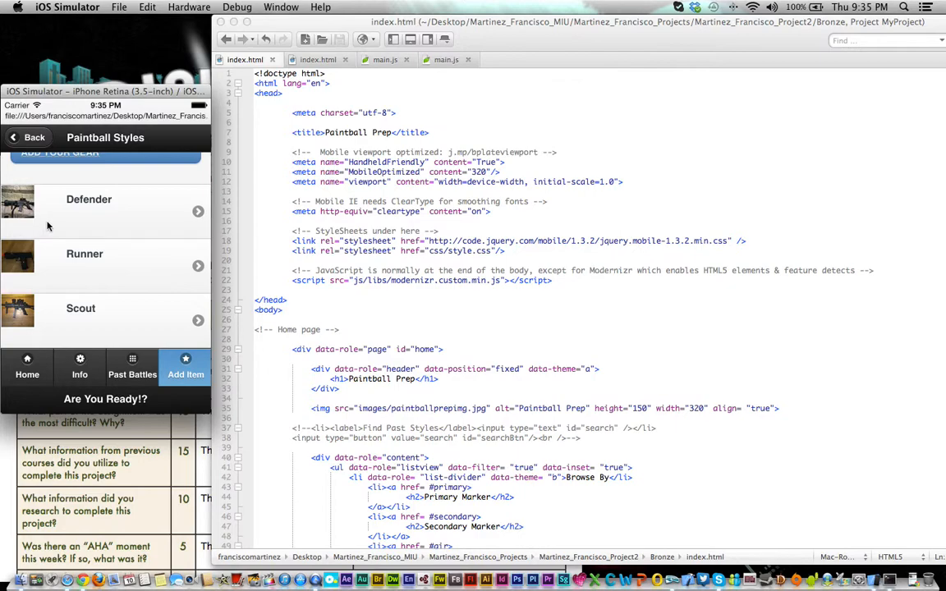
mouse_move(85, 225)
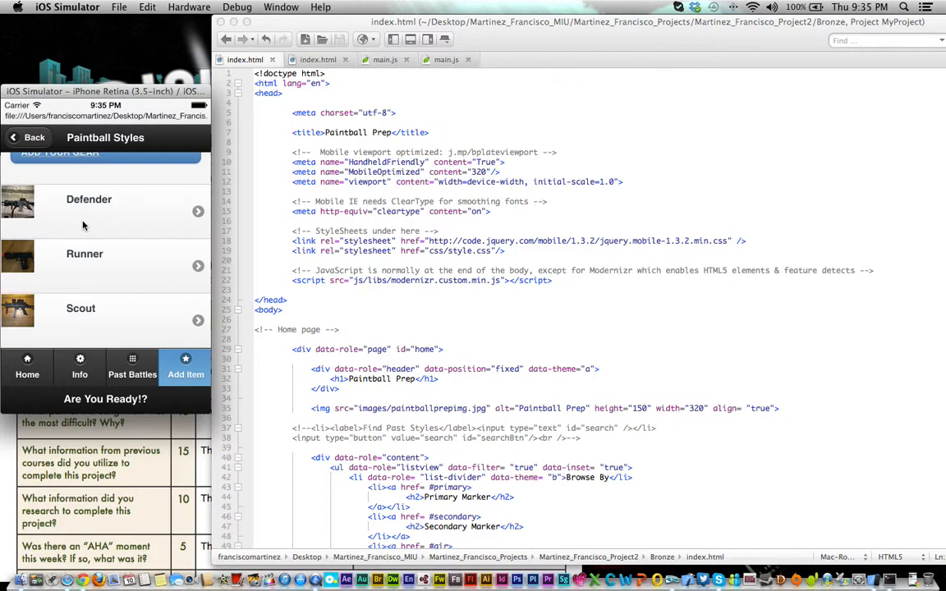
mouse_move(39, 212)
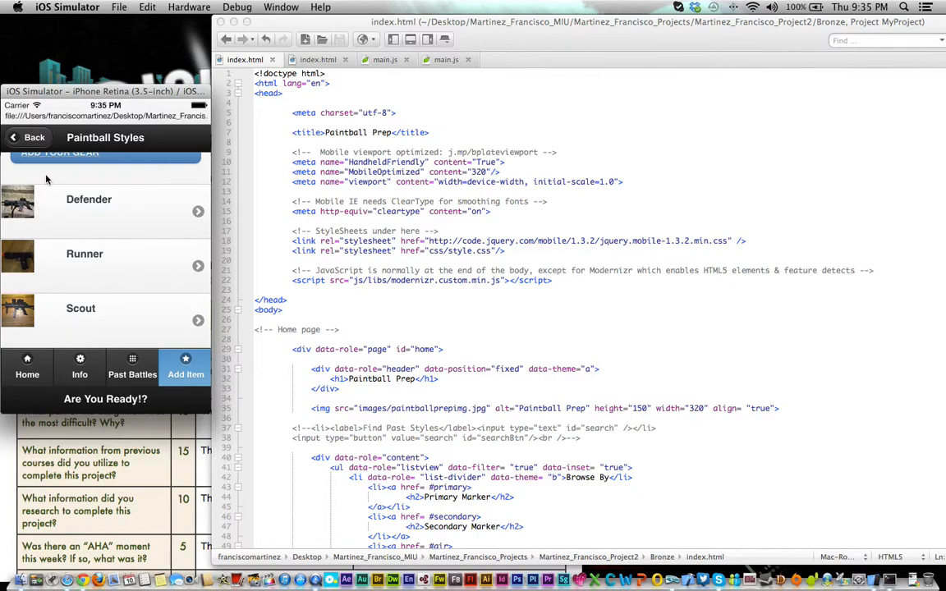
mouse_move(510, 305)
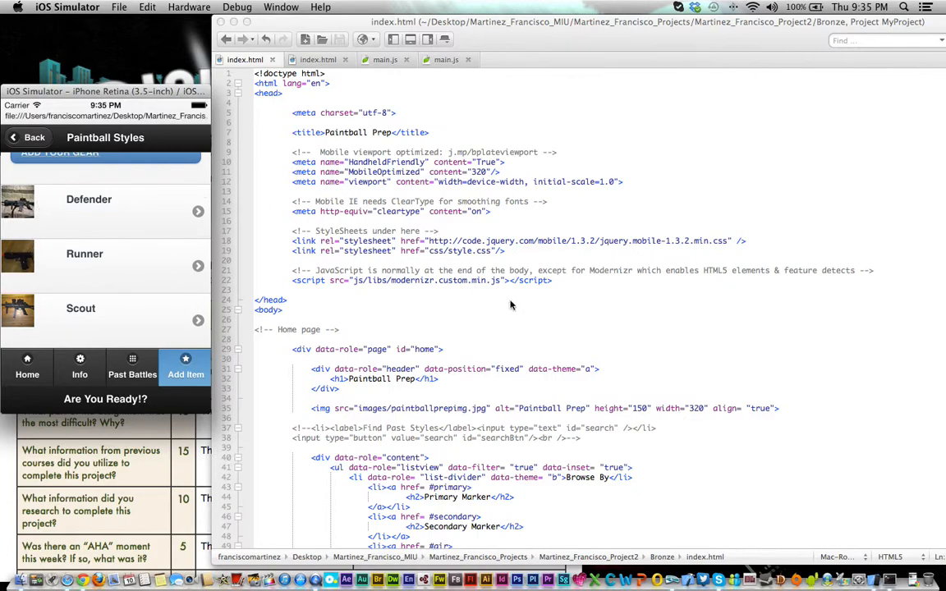
scroll("down", 3)
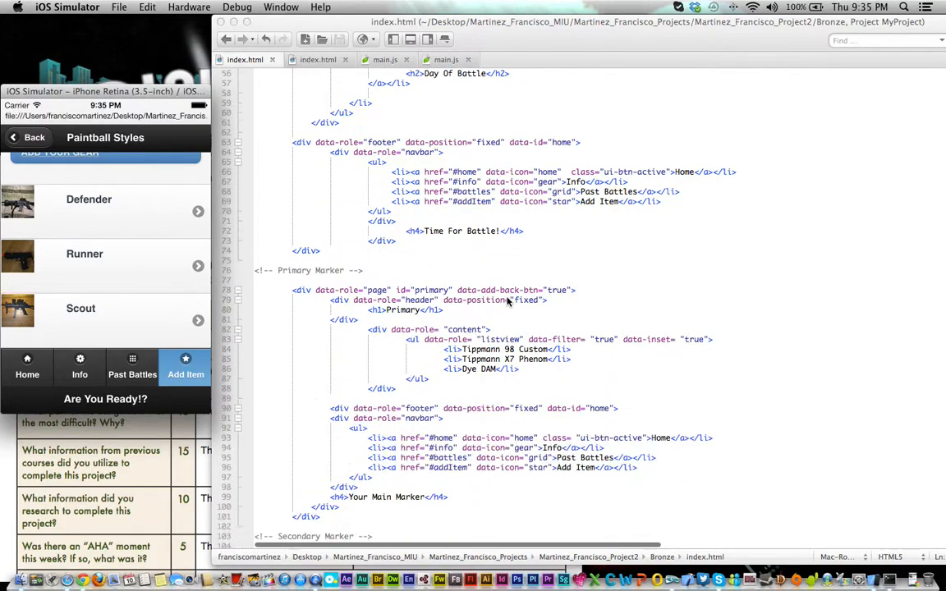
scroll("down", 3)
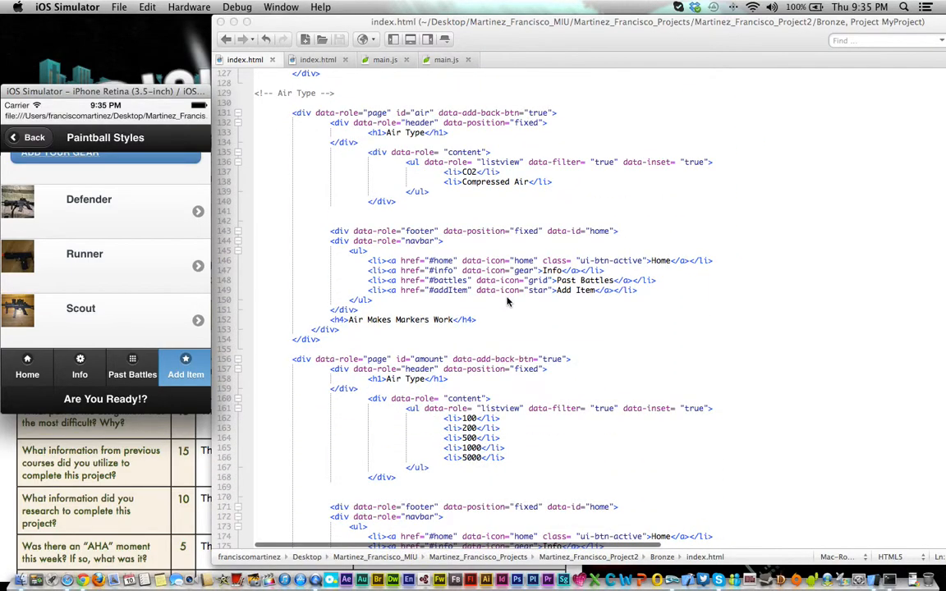
scroll("up", 3)
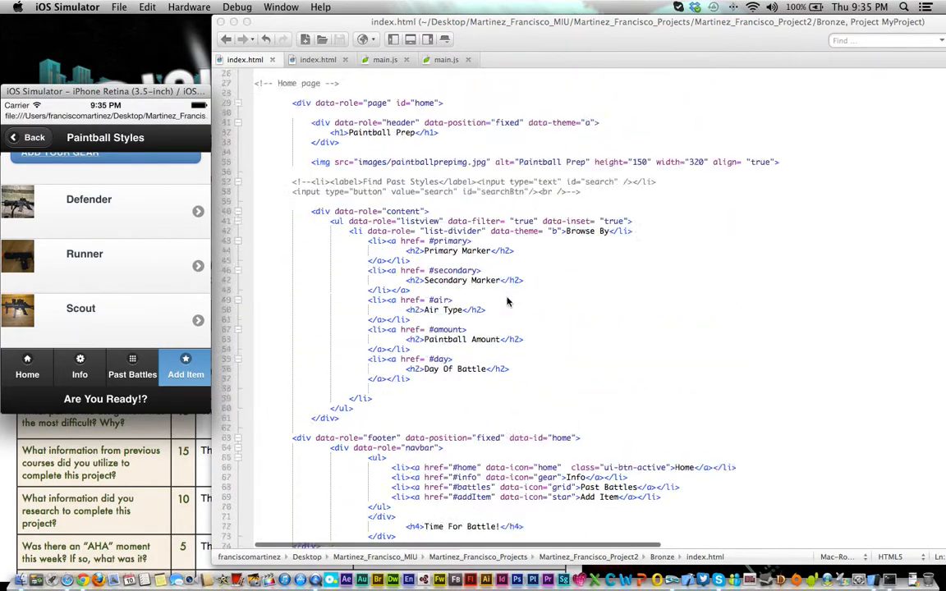
scroll("up", 3)
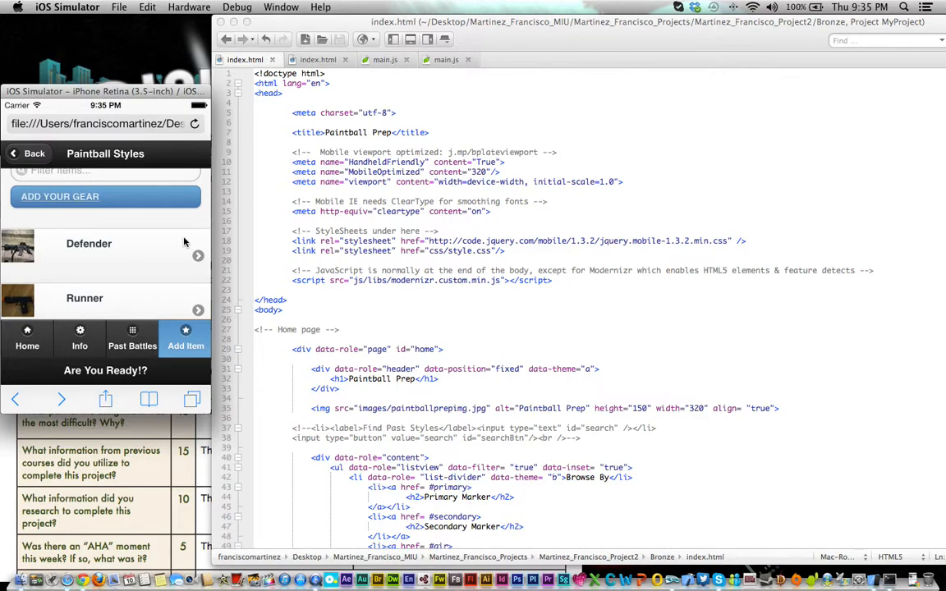
mouse_move(168, 220)
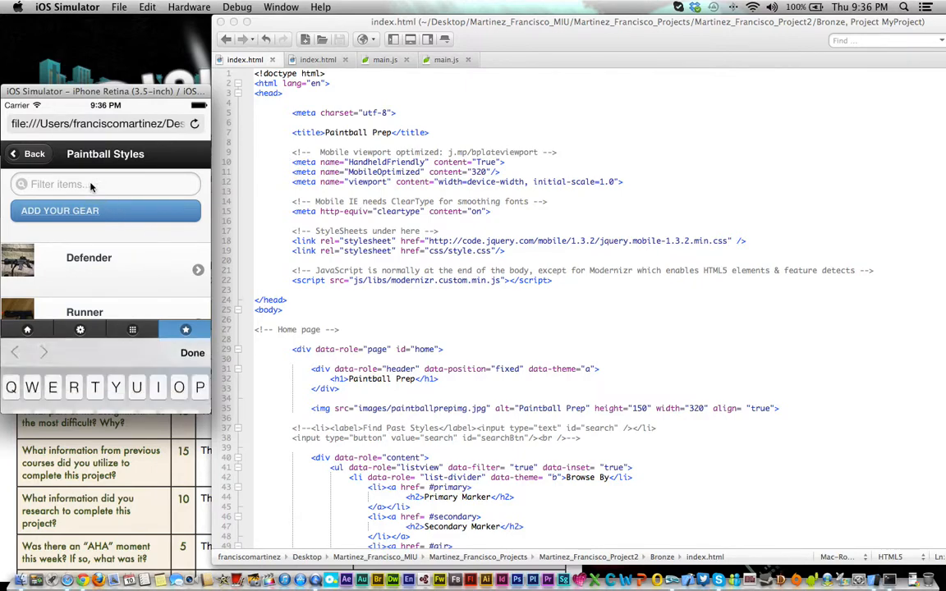
Tap the Paintball Styles filter box, then dismiss the keyboard with Done.
left_click(106, 184)
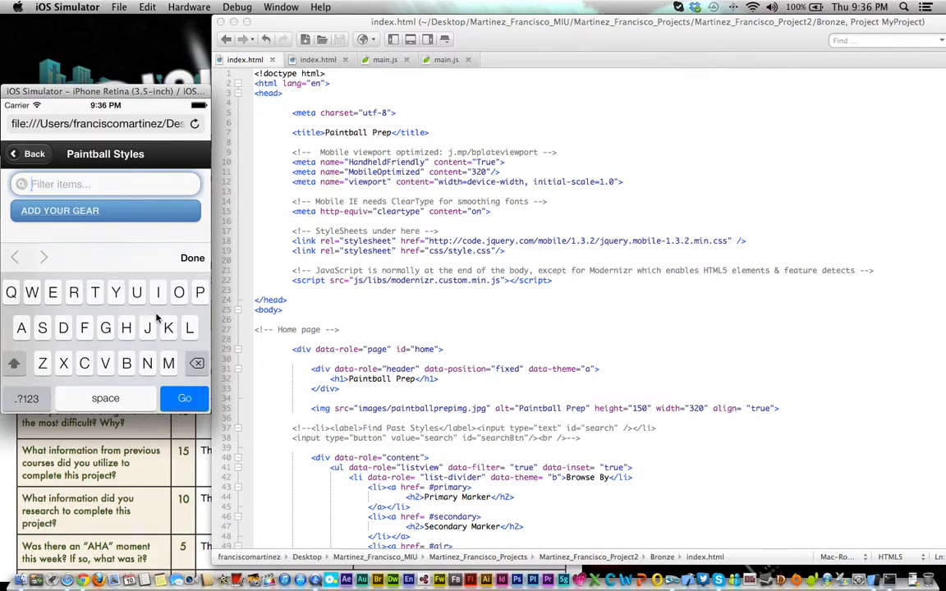
mouse_move(137, 260)
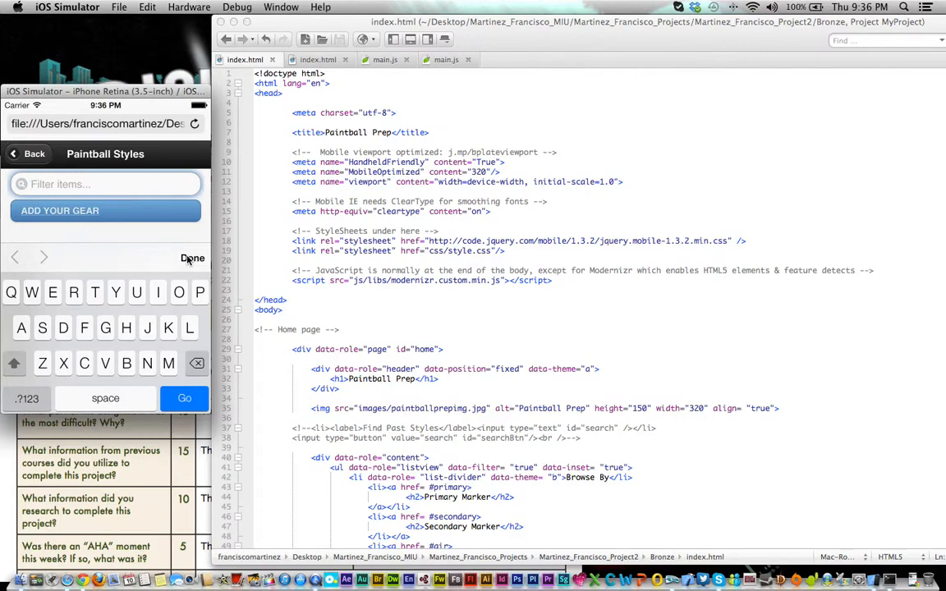
left_click(192, 258)
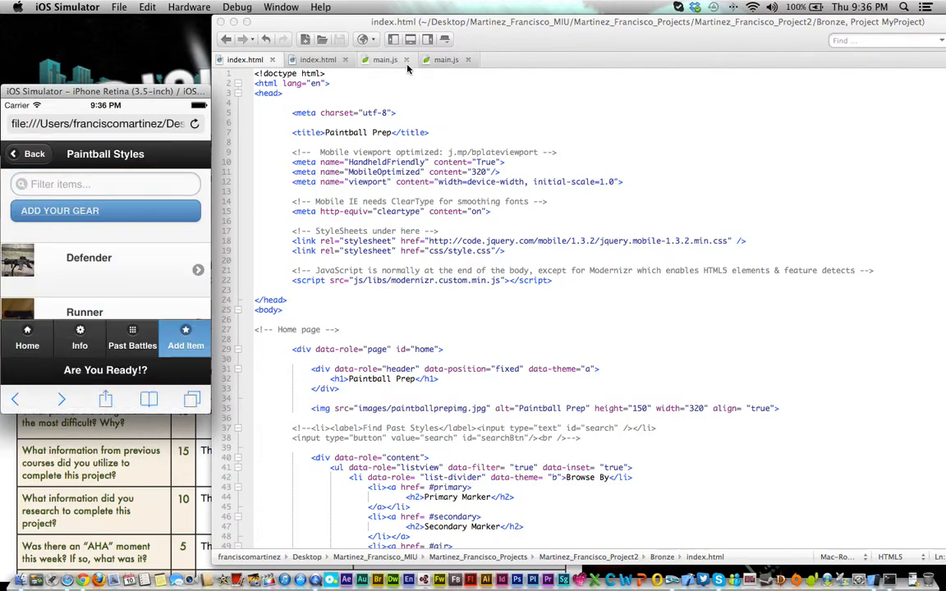
Scroll through main.js's getSearch function, then switch back to index.html.
left_click(385, 59)
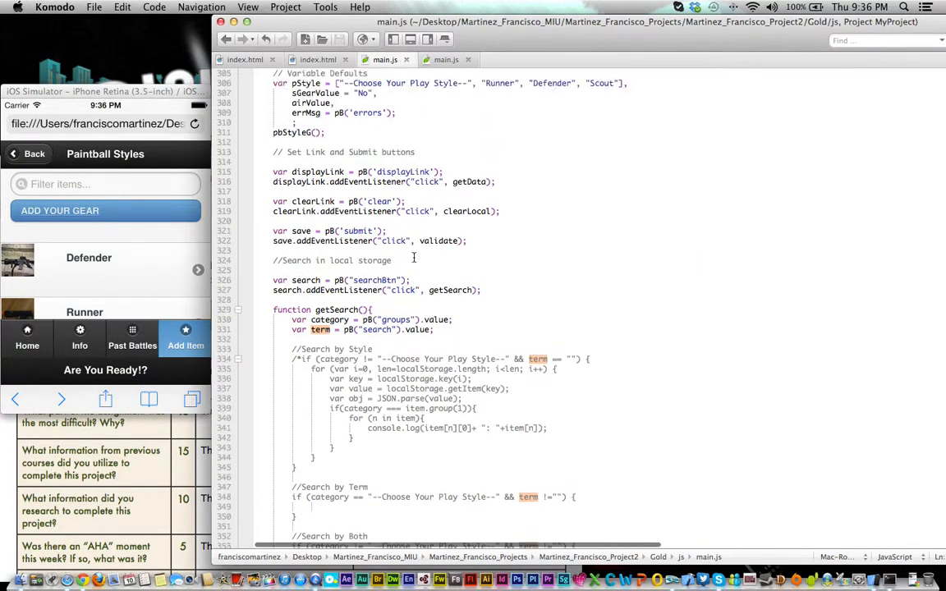
scroll("down", 3)
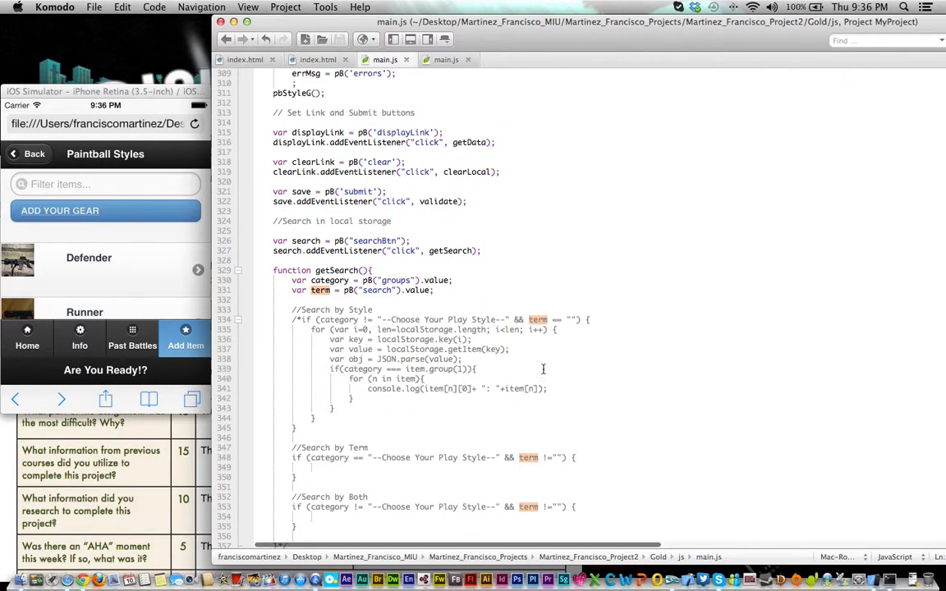
scroll("down", 3)
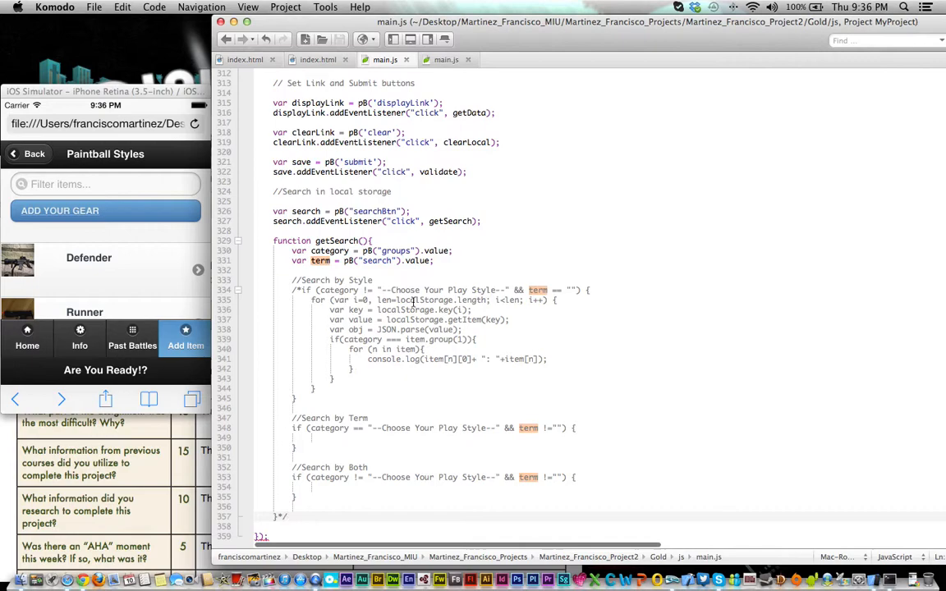
scroll("up", 3)
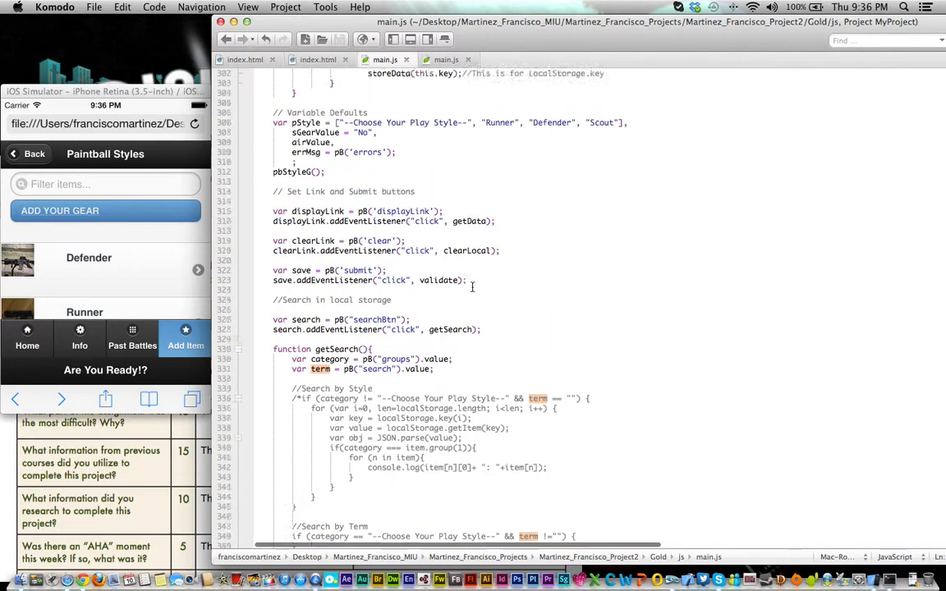
scroll("up", 3)
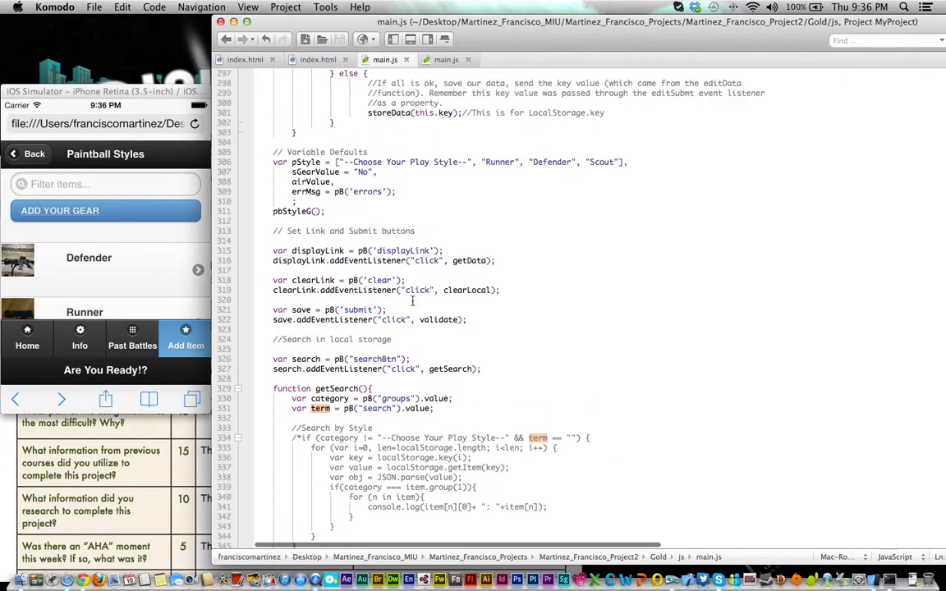
left_click(245, 59)
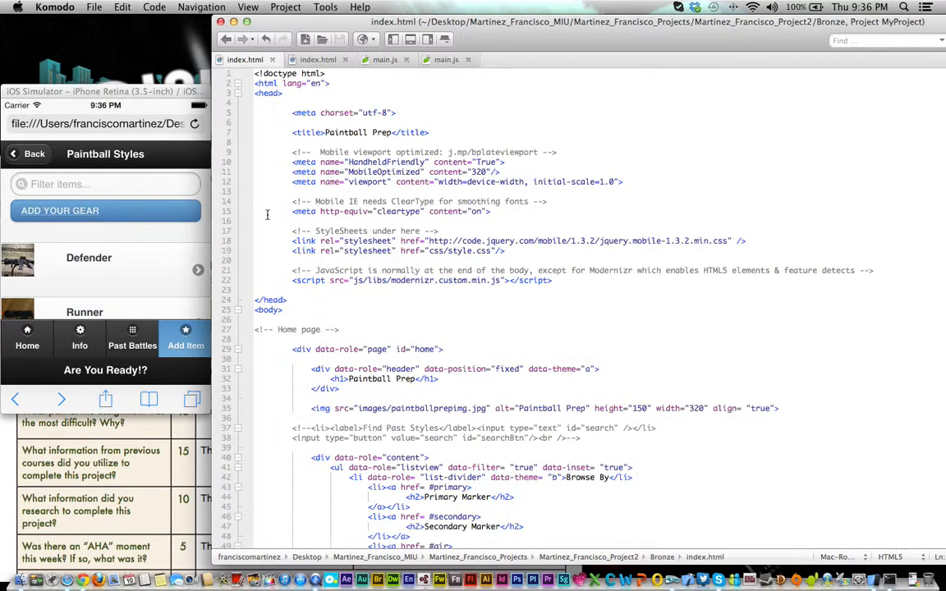
mouse_move(156, 475)
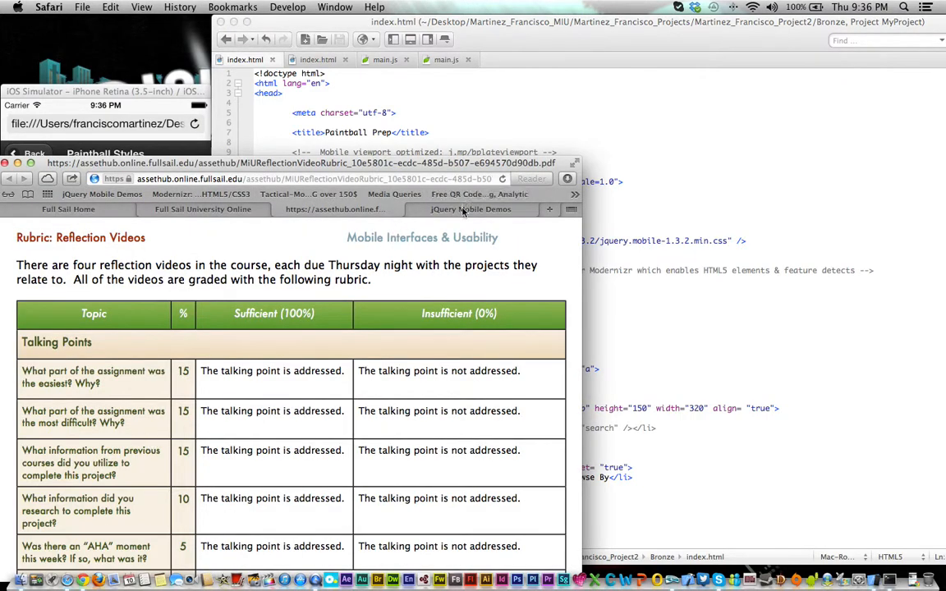
left_click(469, 209)
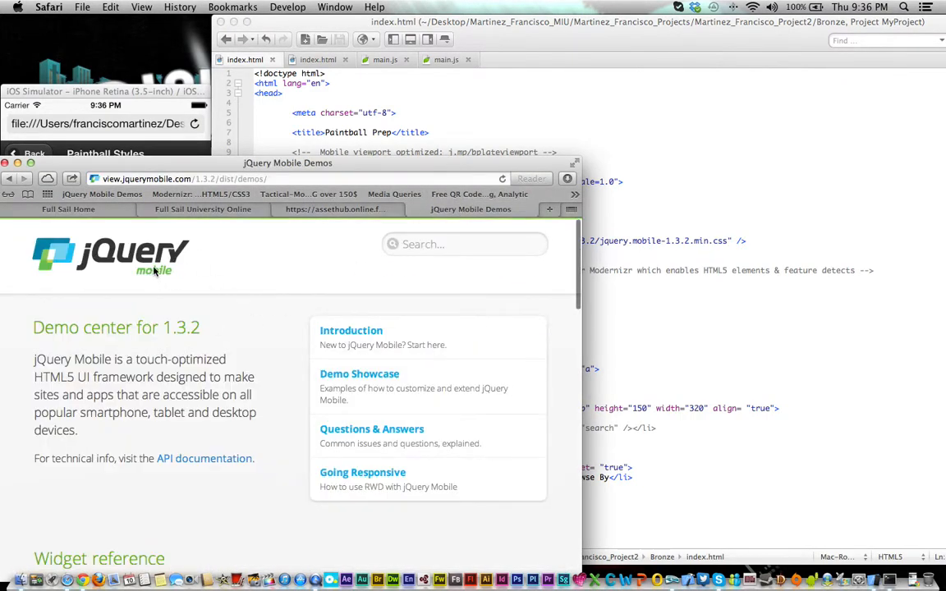
scroll("down", 3)
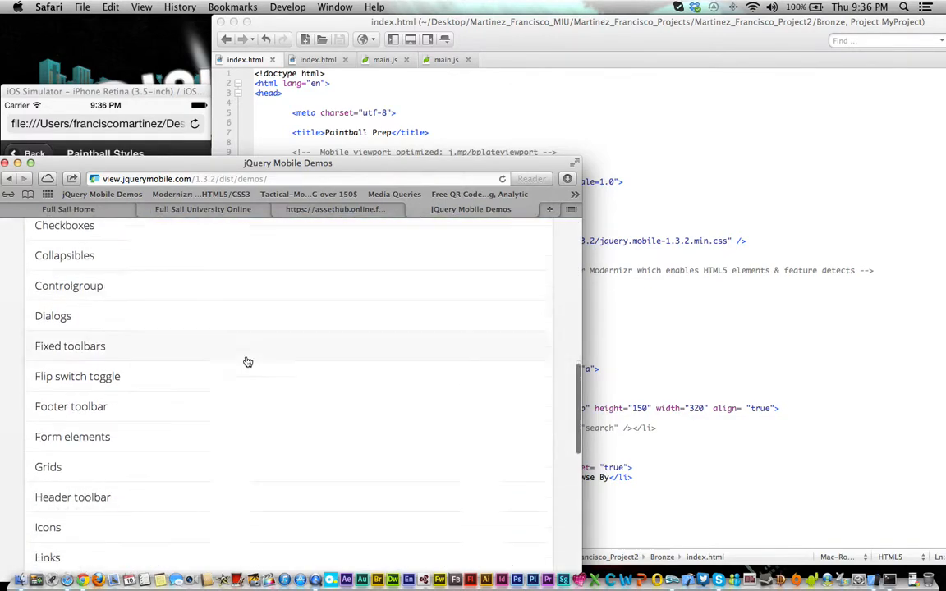
scroll("down", 3)
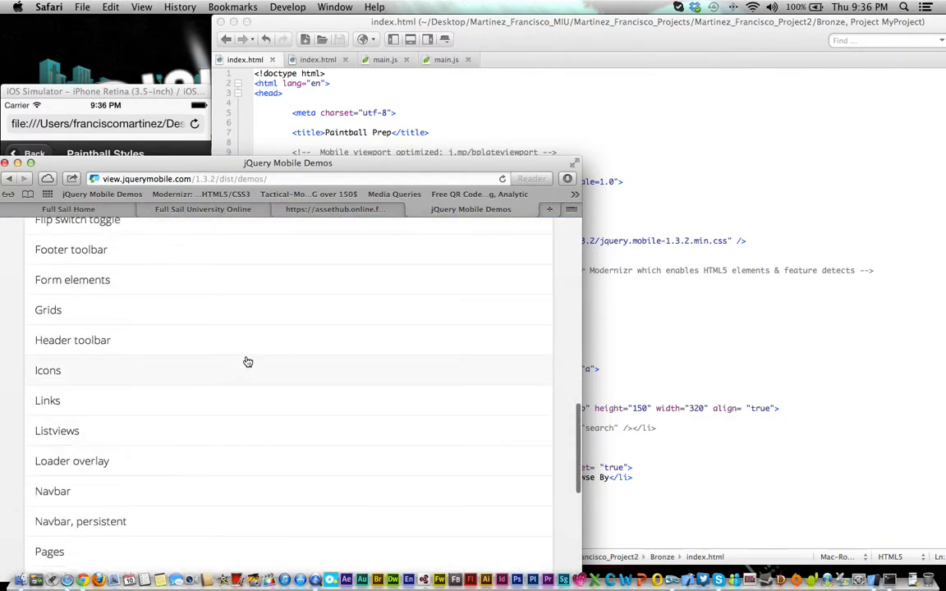
scroll("down", 3)
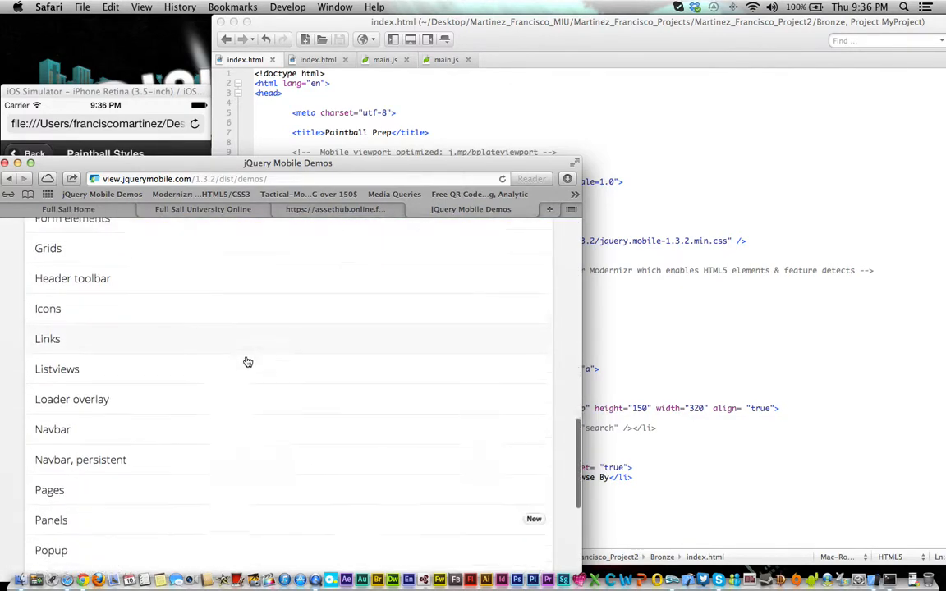
scroll("down", 3)
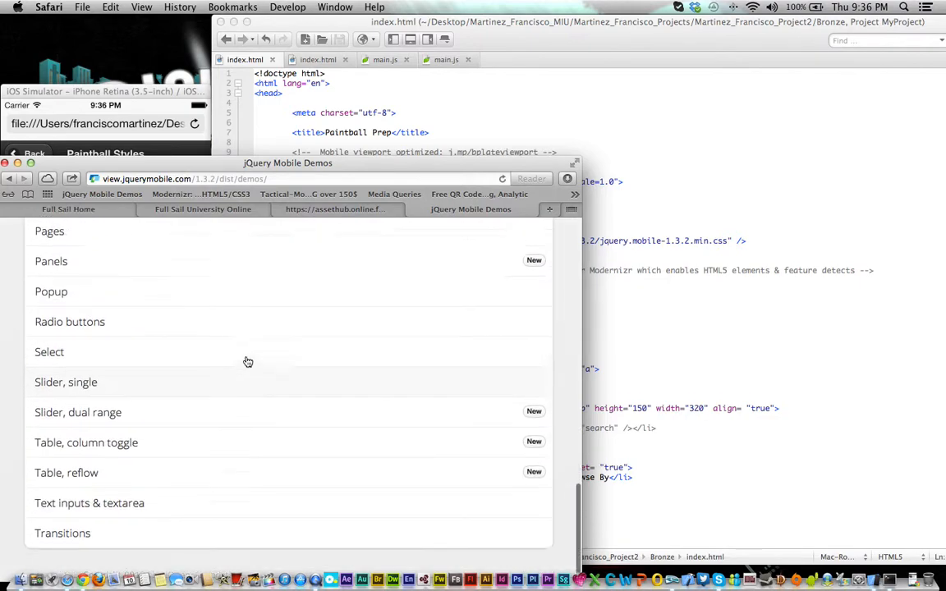
scroll("up", 3)
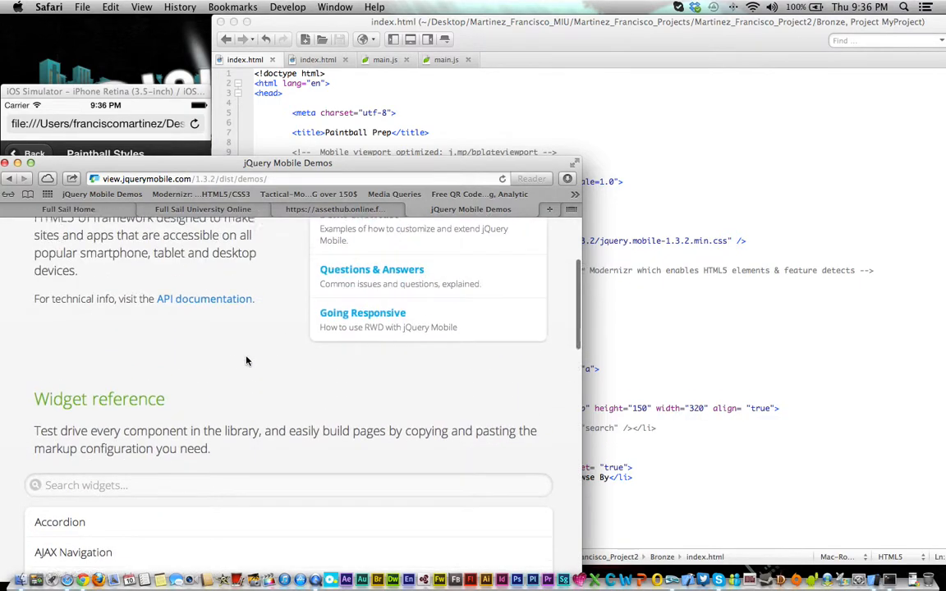
scroll("up", 3)
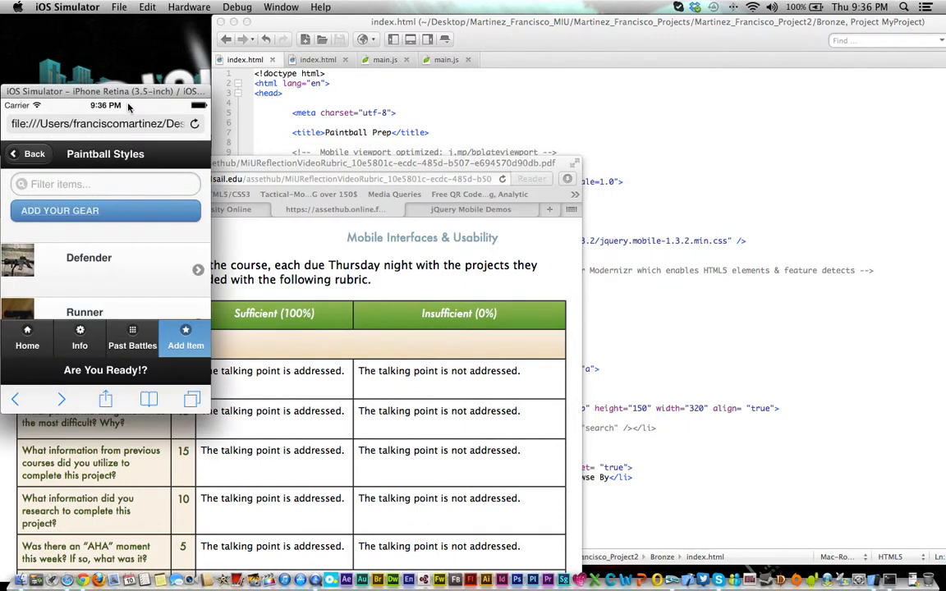
mouse_move(19, 341)
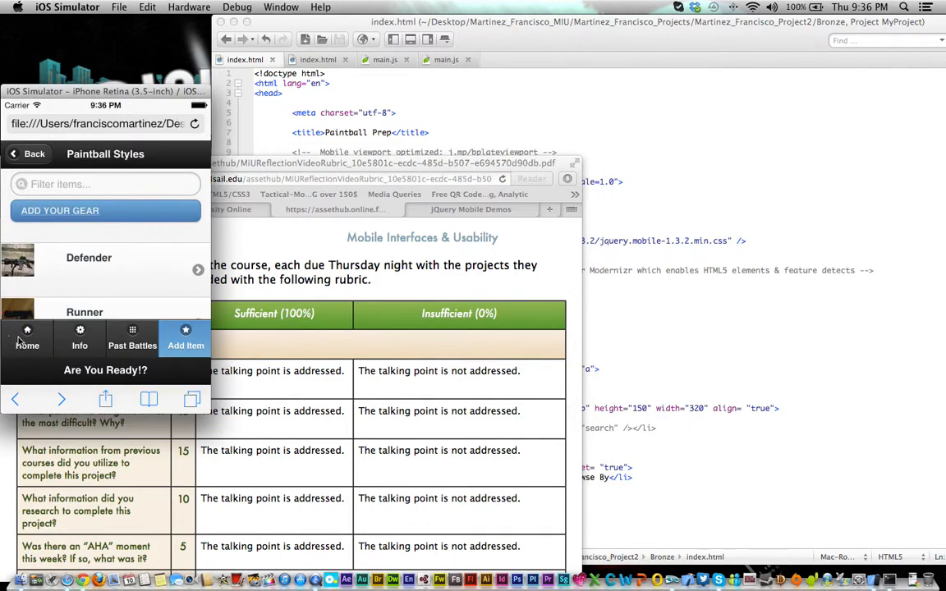
mouse_move(36, 329)
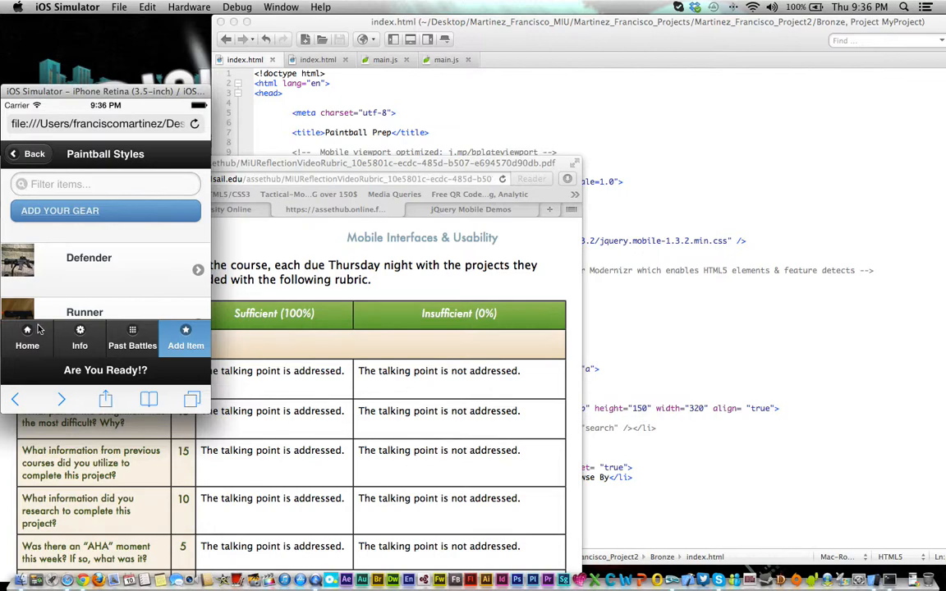
Tap Home in the bottom navbar to reach the Paintball Prep home page.
left_click(27, 338)
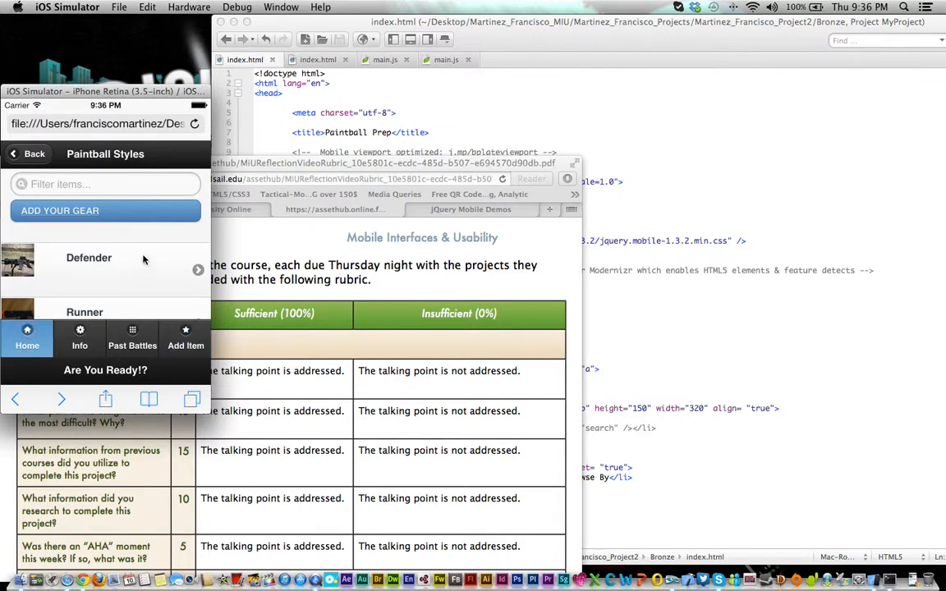
left_click(34, 154)
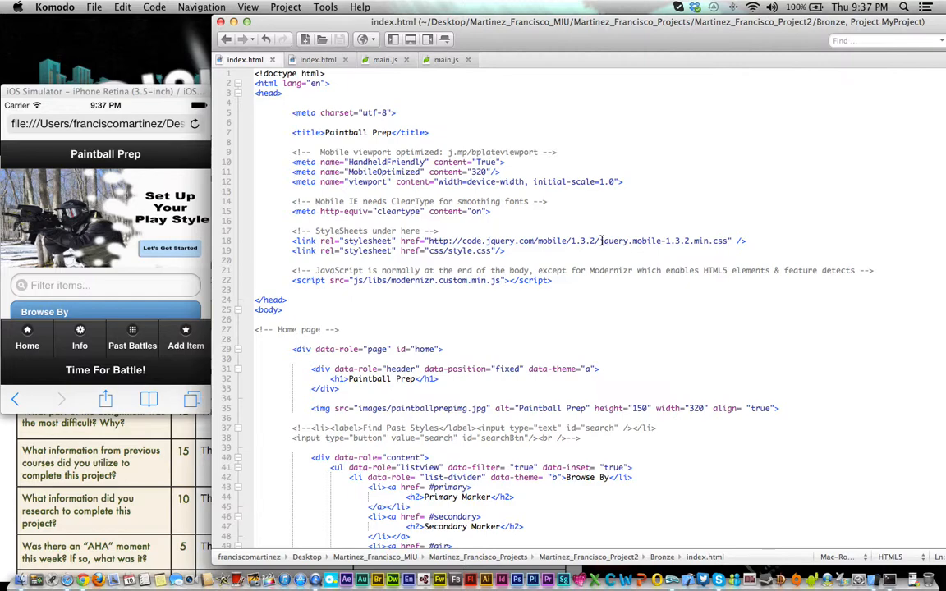
scroll("down", 3)
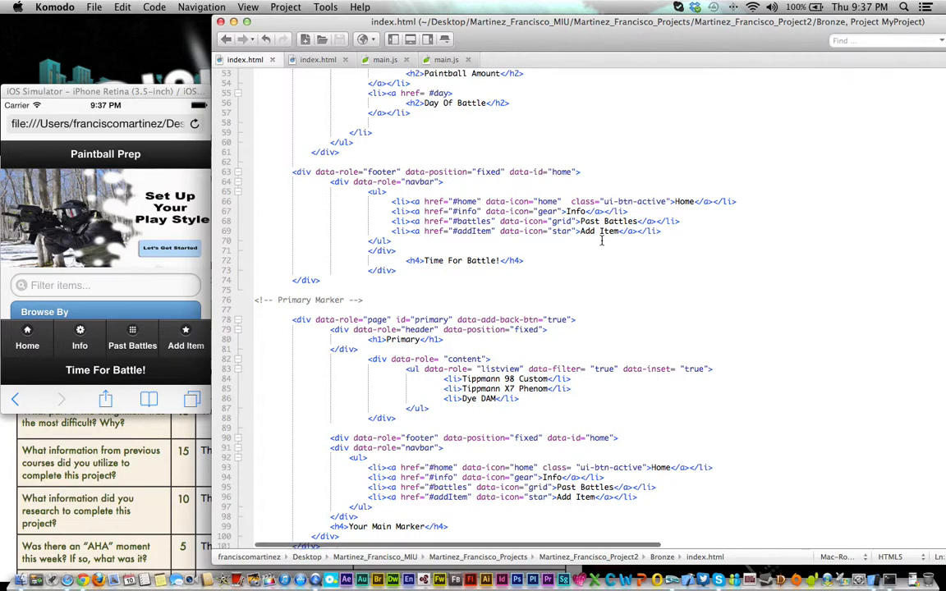
scroll("up", 3)
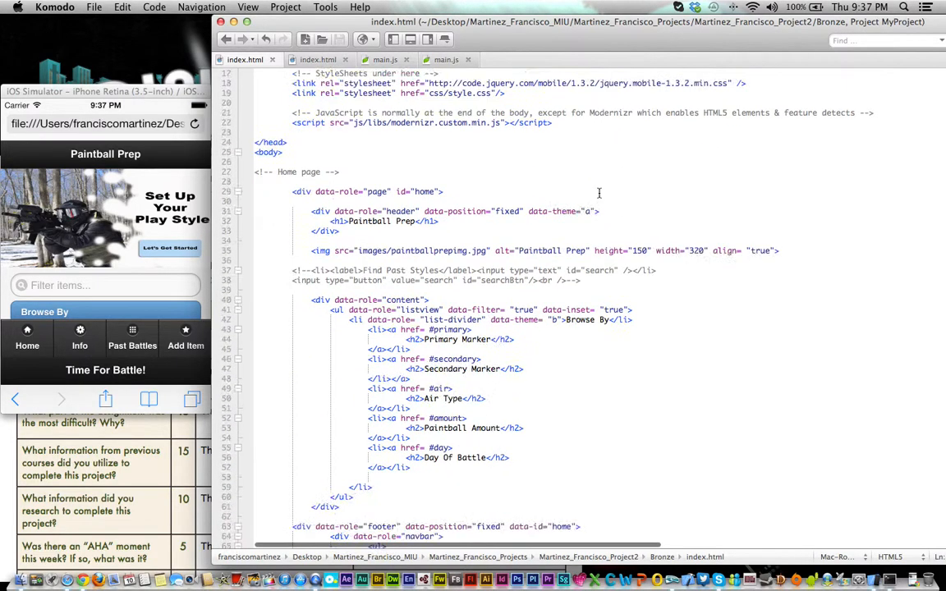
scroll("down", 3)
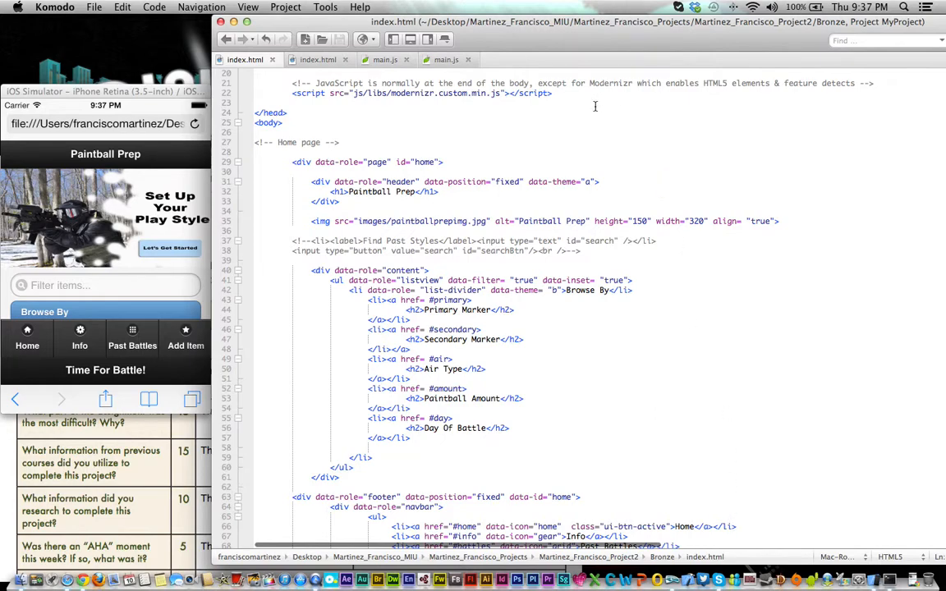
mouse_move(579, 164)
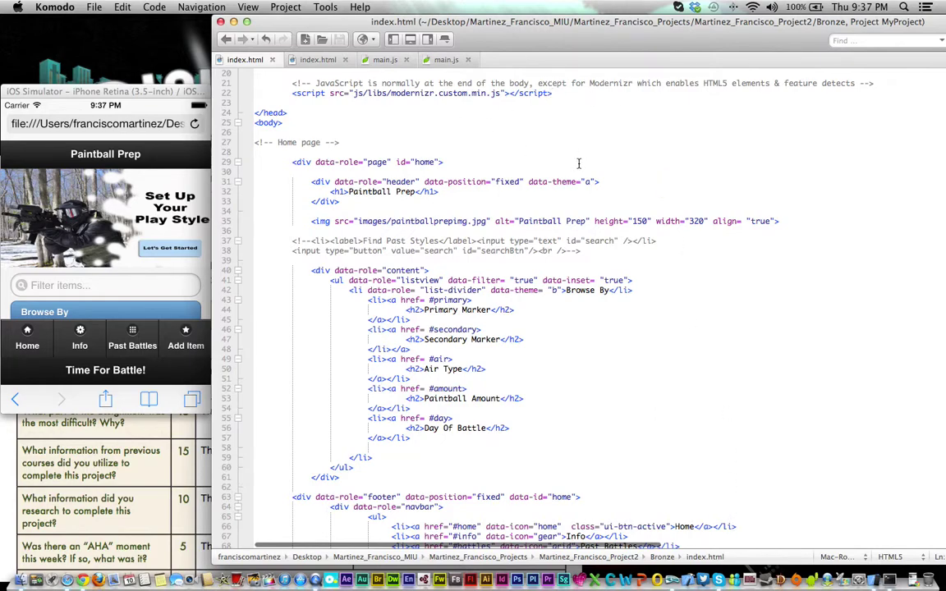
scroll("down", 3)
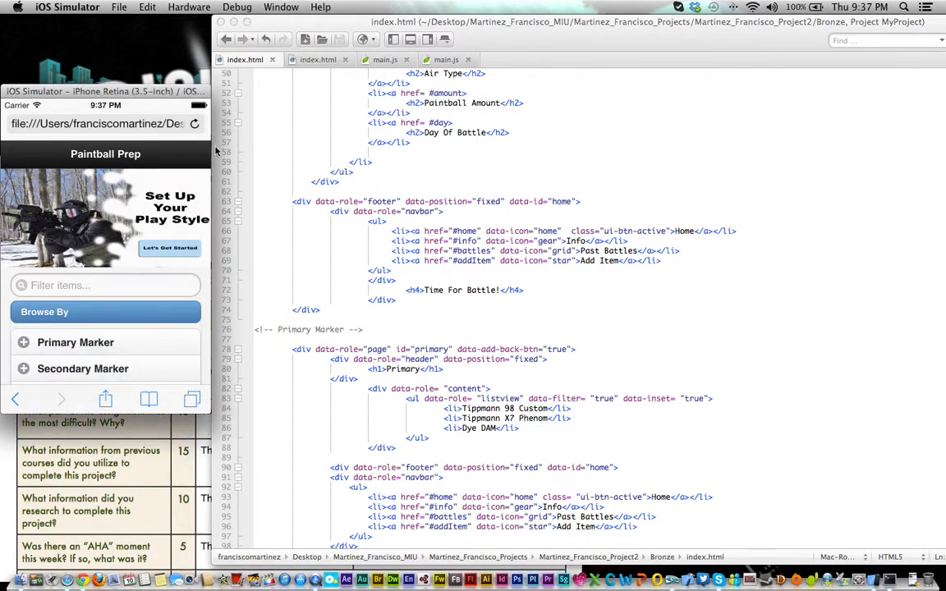
mouse_move(149, 168)
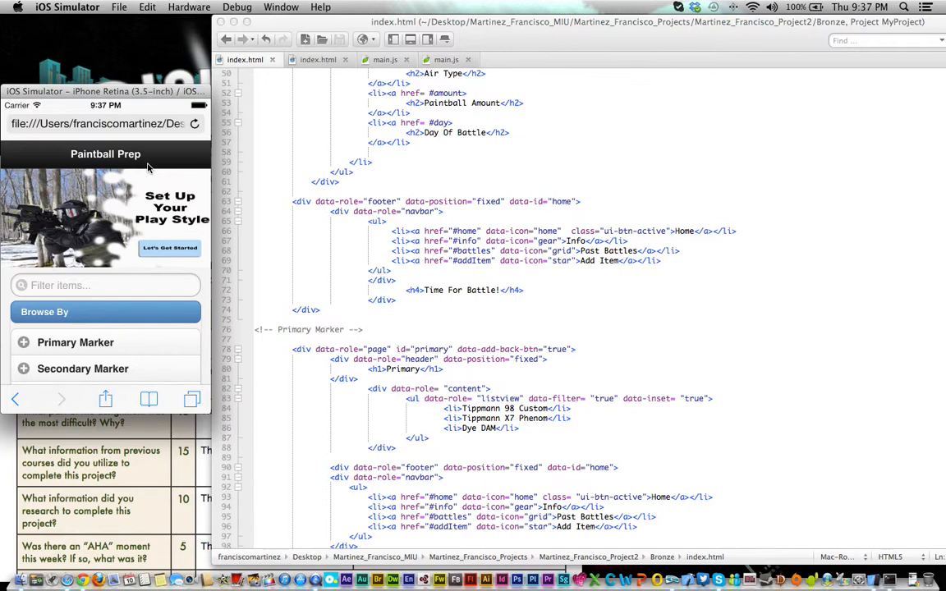
mouse_move(173, 117)
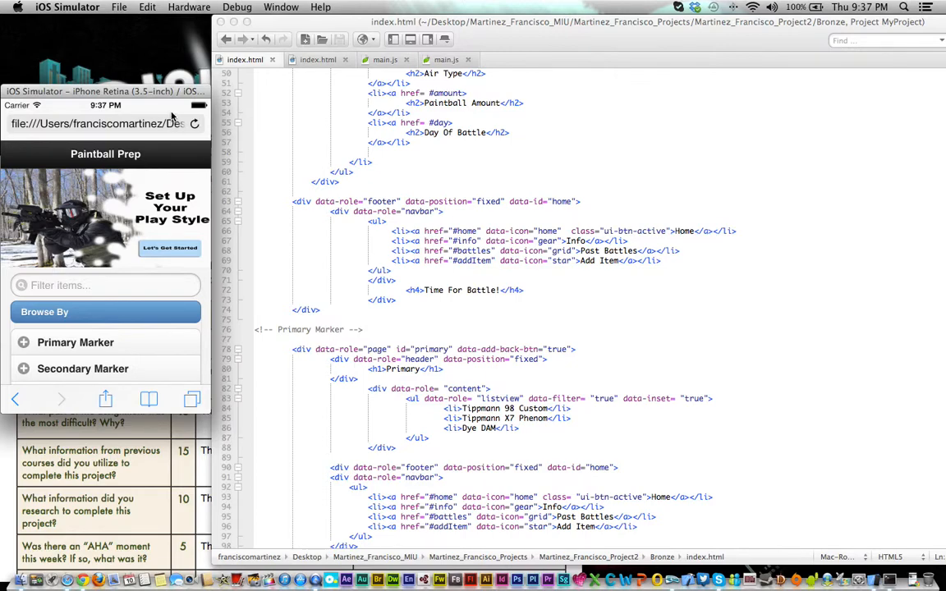
mouse_move(166, 113)
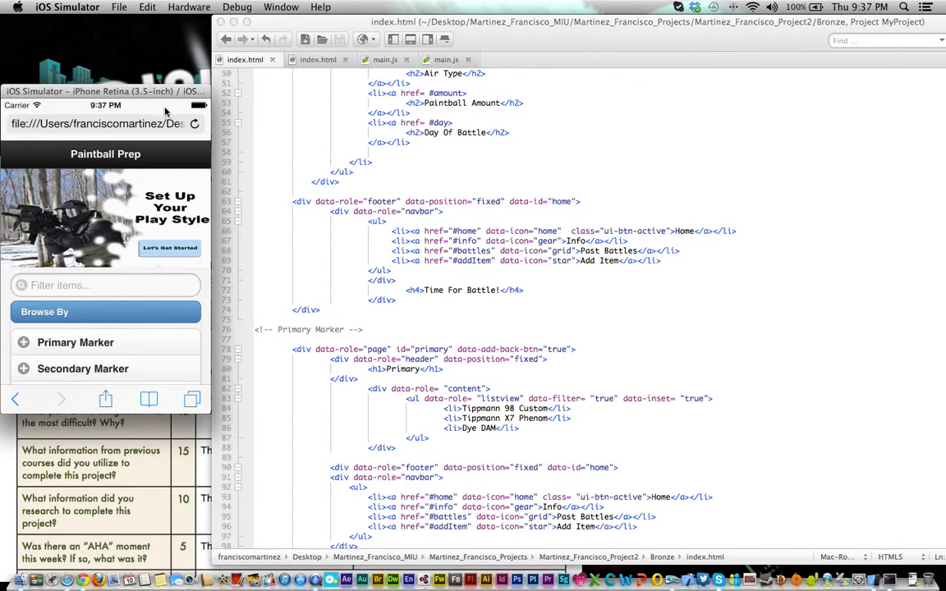